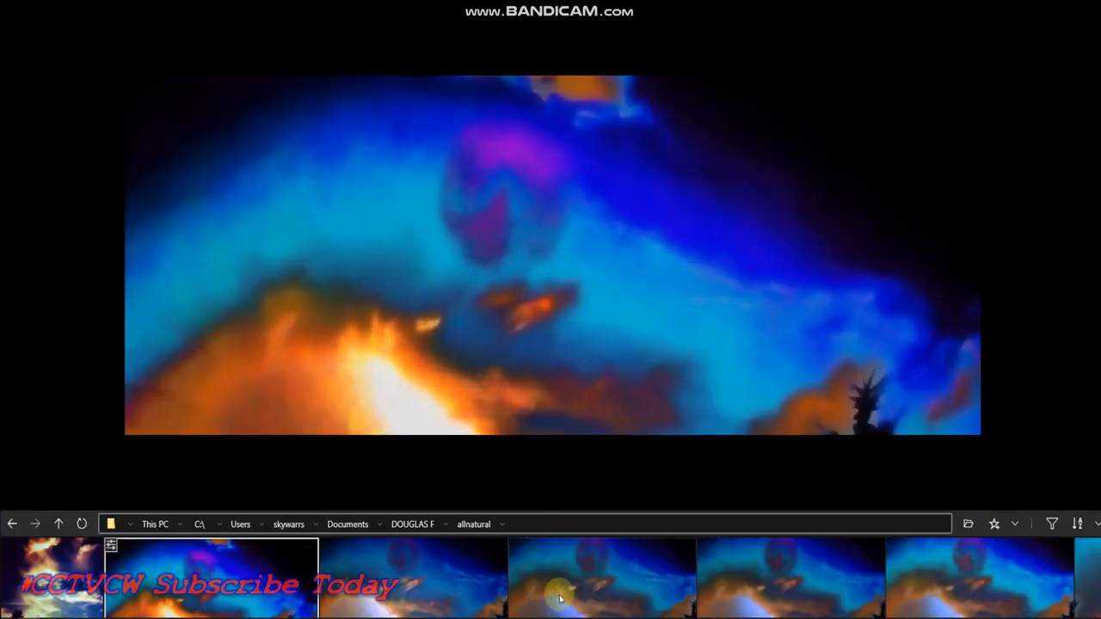
# Step: Show the white cloud photo over dark treetops and power lines from the filmstrip
pyautogui.click(602, 577)
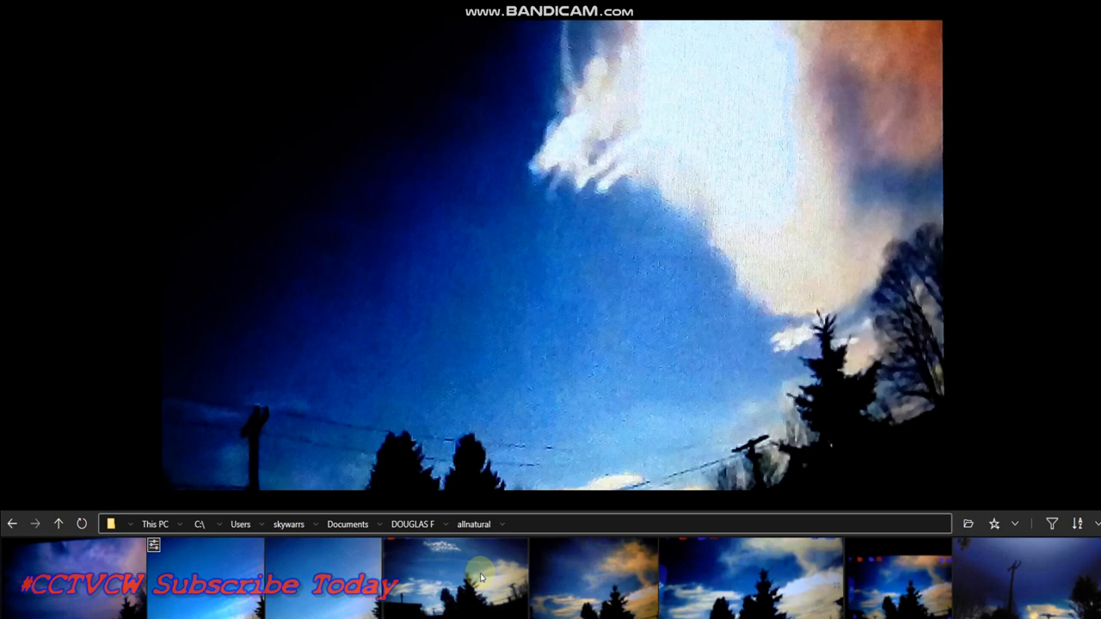
# Step: Display the Jun 6, 2020 storm cloud photo with the tall evergreen silhouette
pyautogui.click(456, 576)
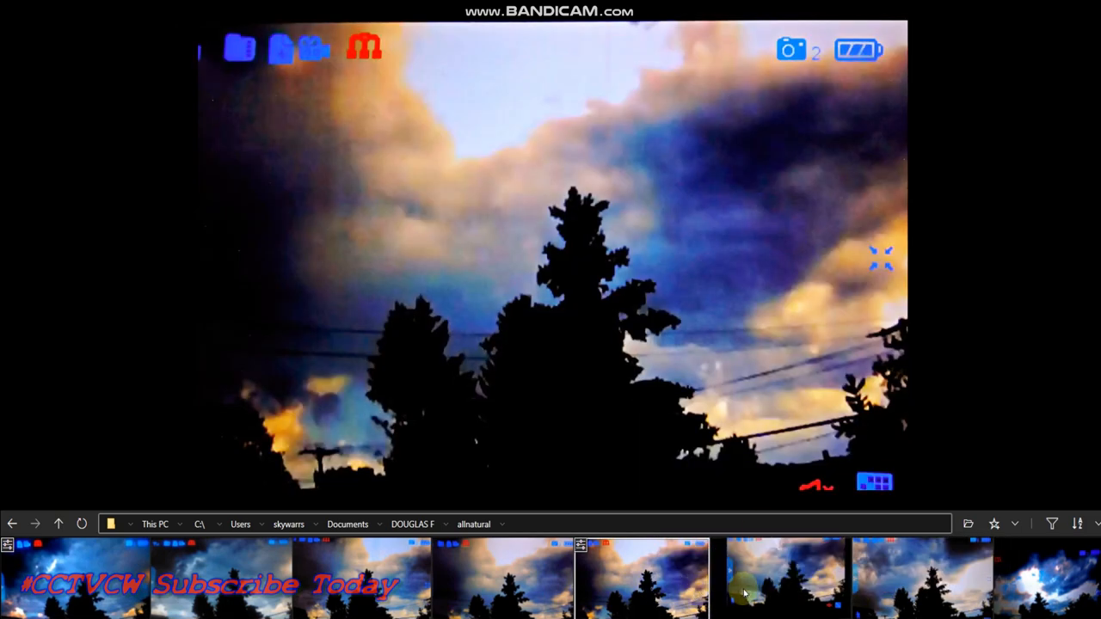
pyautogui.moveTo(795, 83)
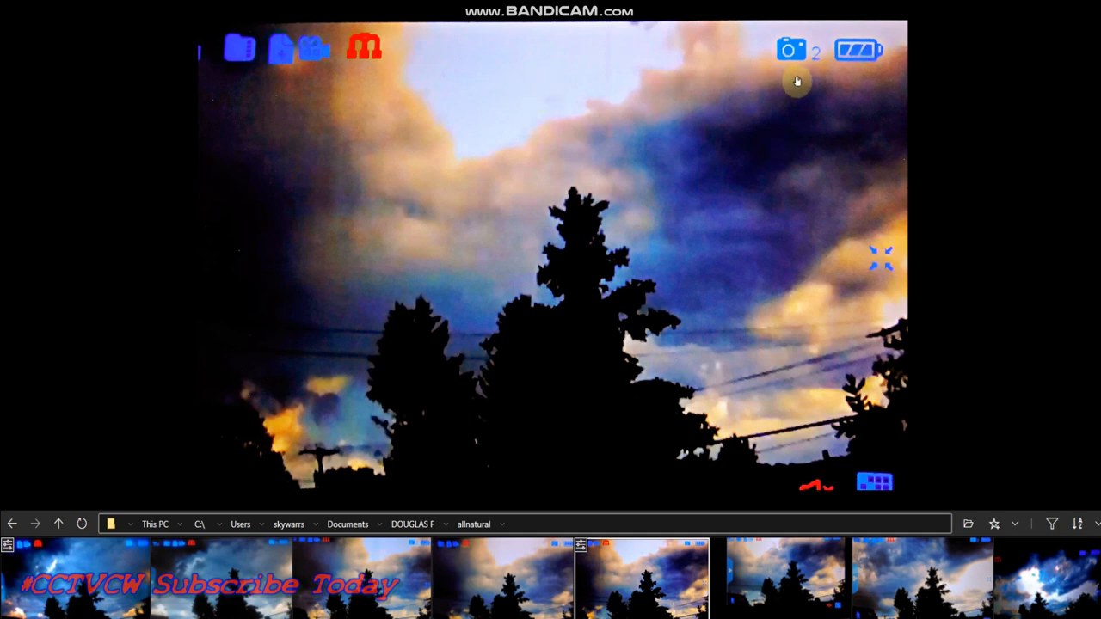
pyautogui.moveTo(757, 108)
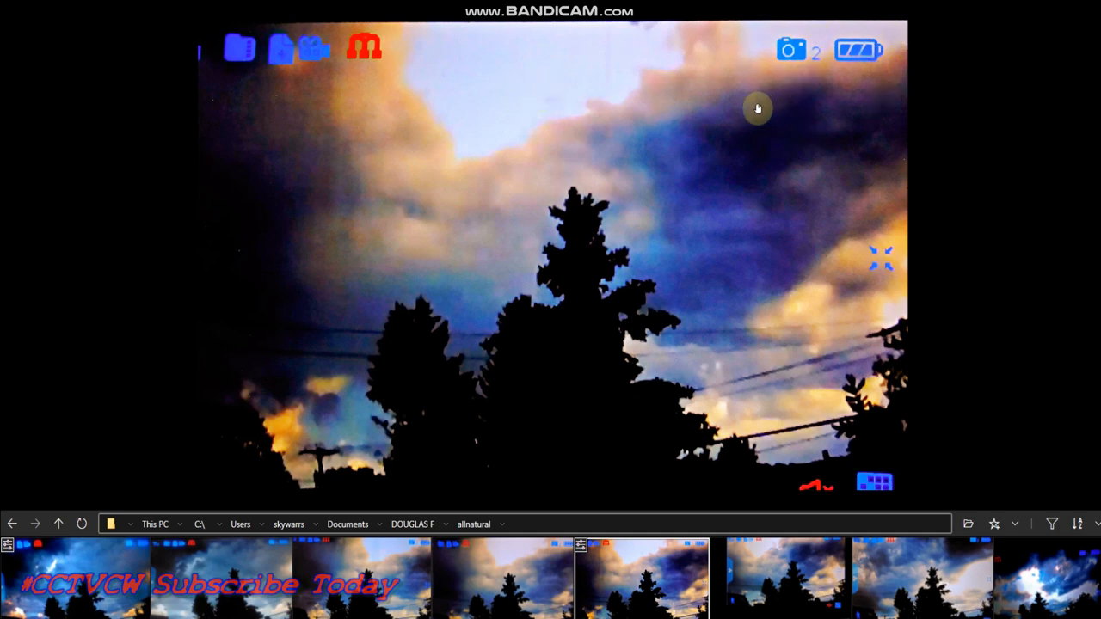
pyautogui.moveTo(795, 576)
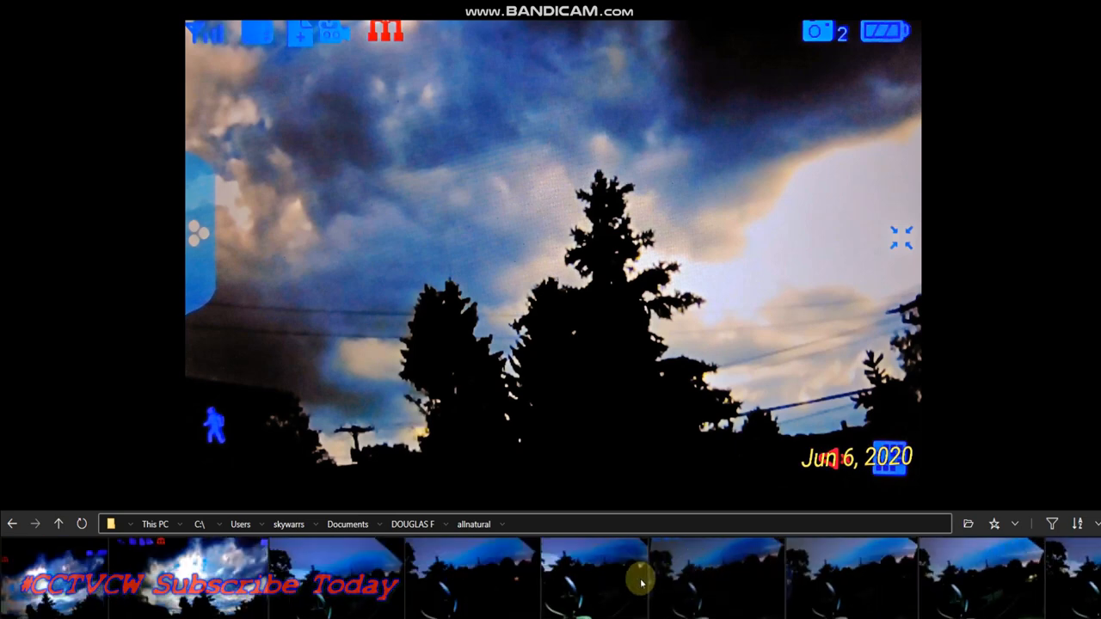
# Step: Display the Jun 26, 2020 night sky photo with the camera timestamp
pyautogui.click(335, 577)
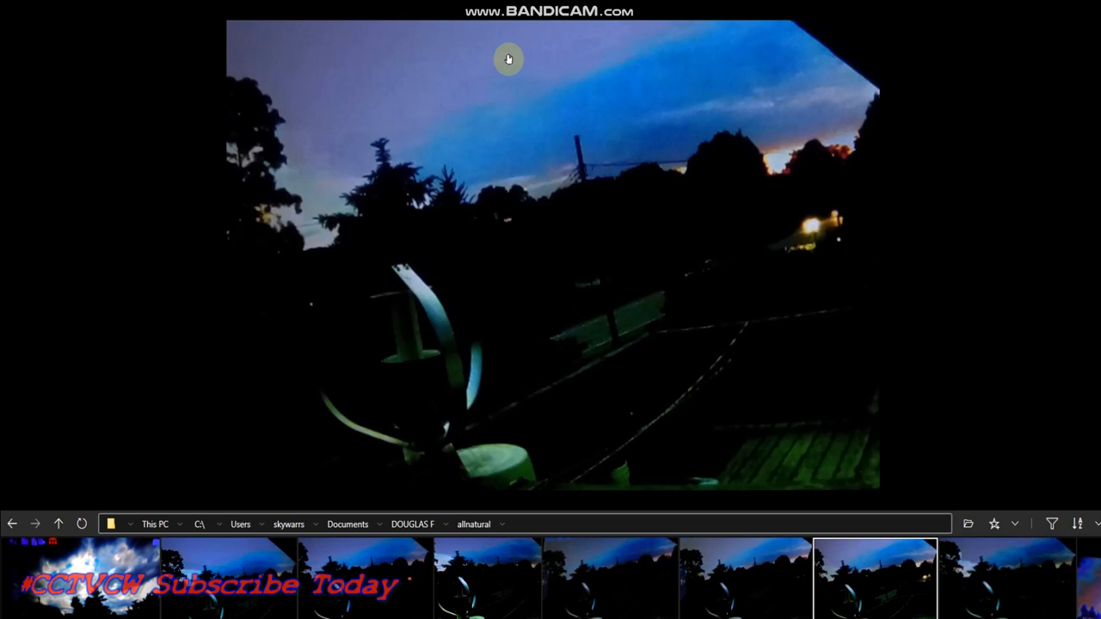
pyautogui.moveTo(527, 69)
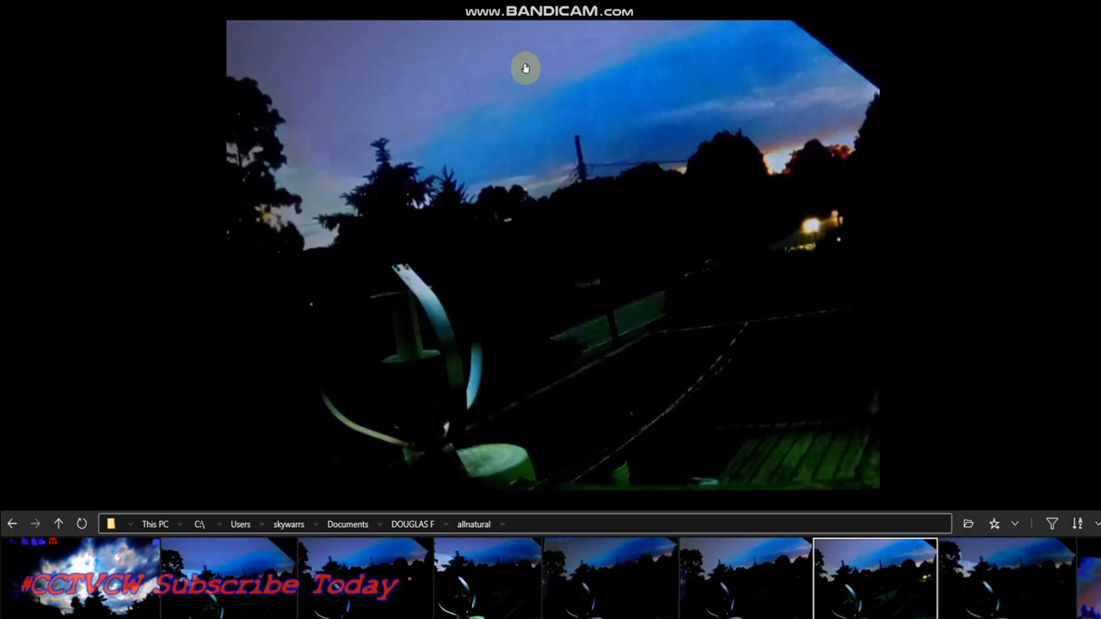
pyautogui.moveTo(286, 73)
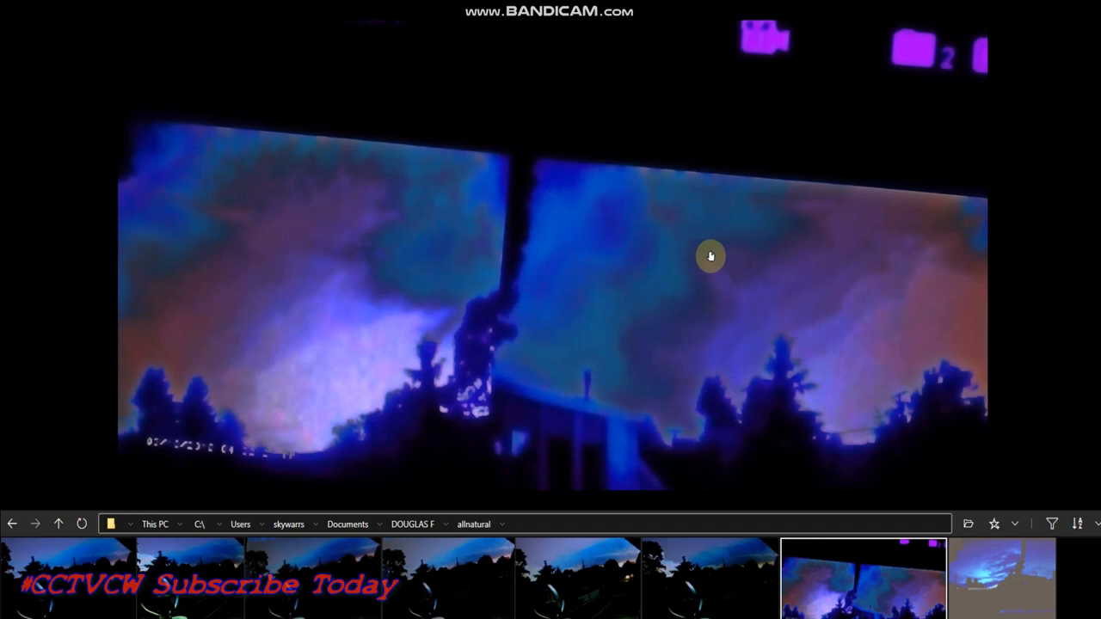
pyautogui.moveTo(898, 446)
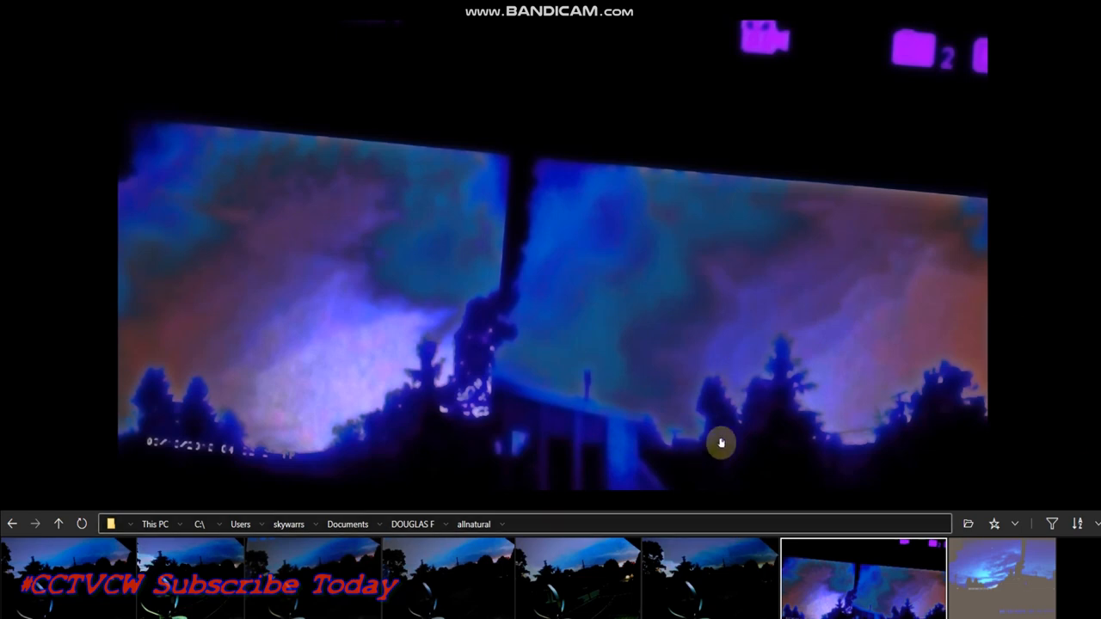
pyautogui.moveTo(508, 215)
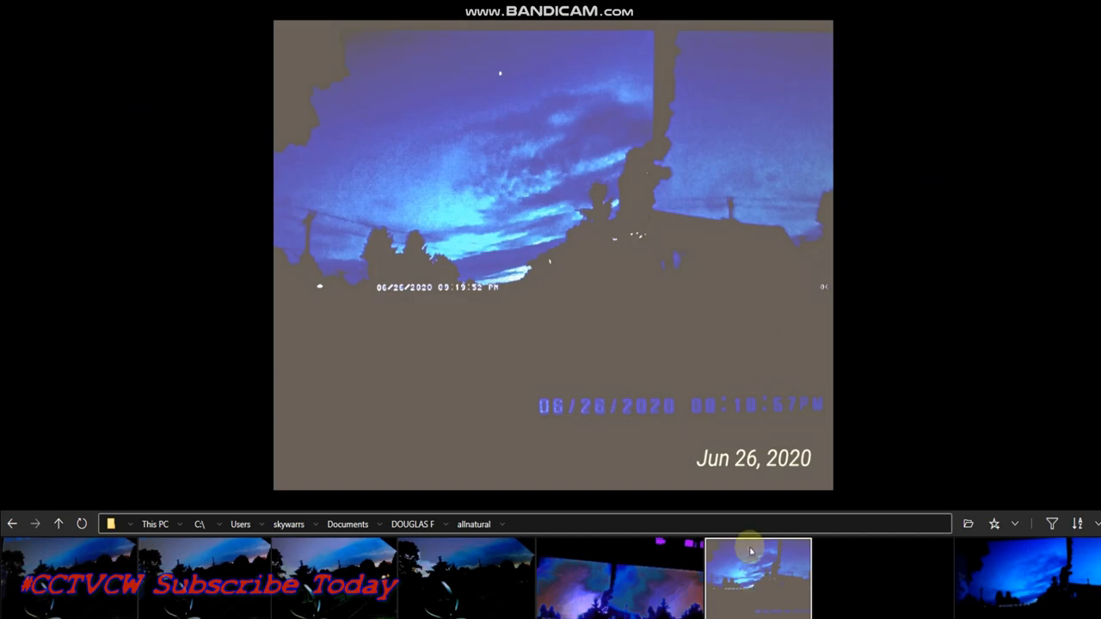
pyautogui.moveTo(736, 206)
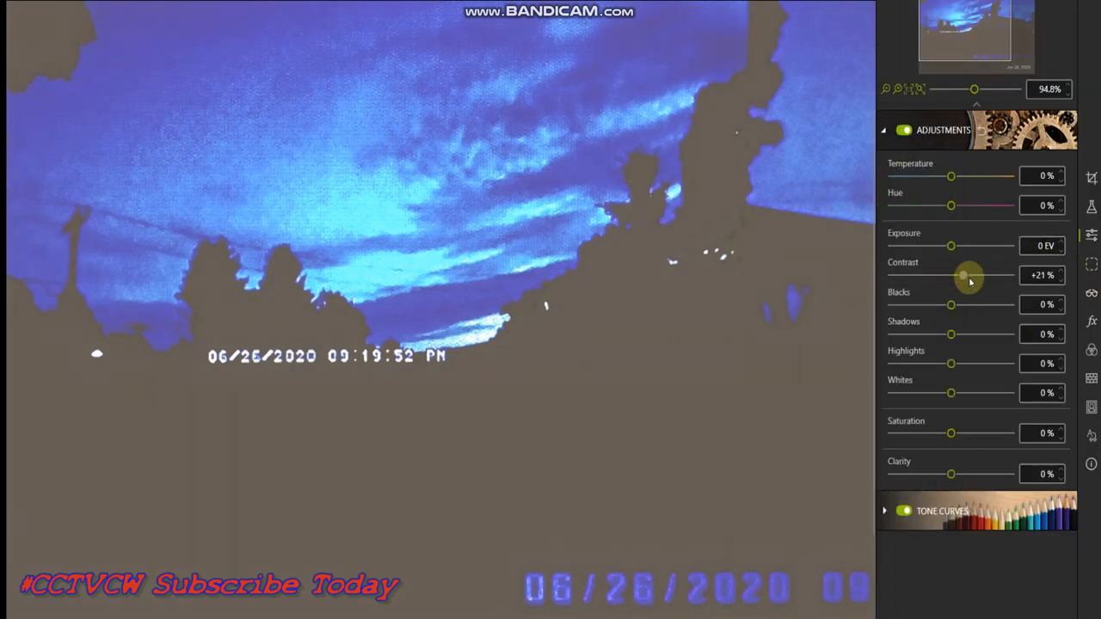
# Step: Adjust the night sky photo: contrast +81%, exposure -0.43 EV, clarity +62%
pyautogui.moveTo(970, 276); pyautogui.dragTo(1001, 275)
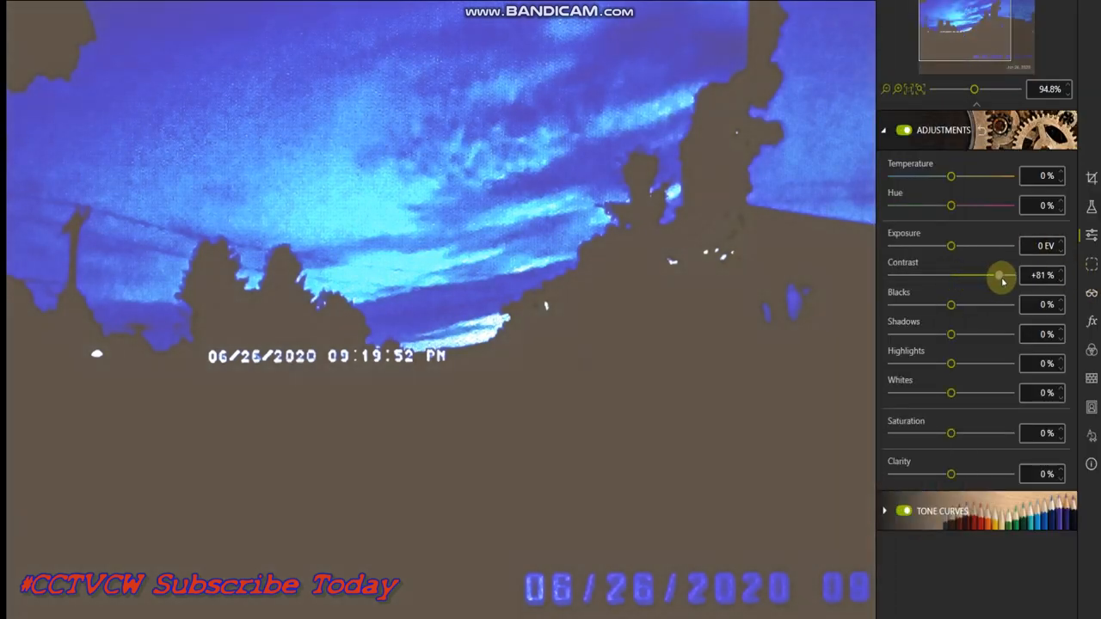
pyautogui.moveTo(950, 244); pyautogui.dragTo(945, 245)
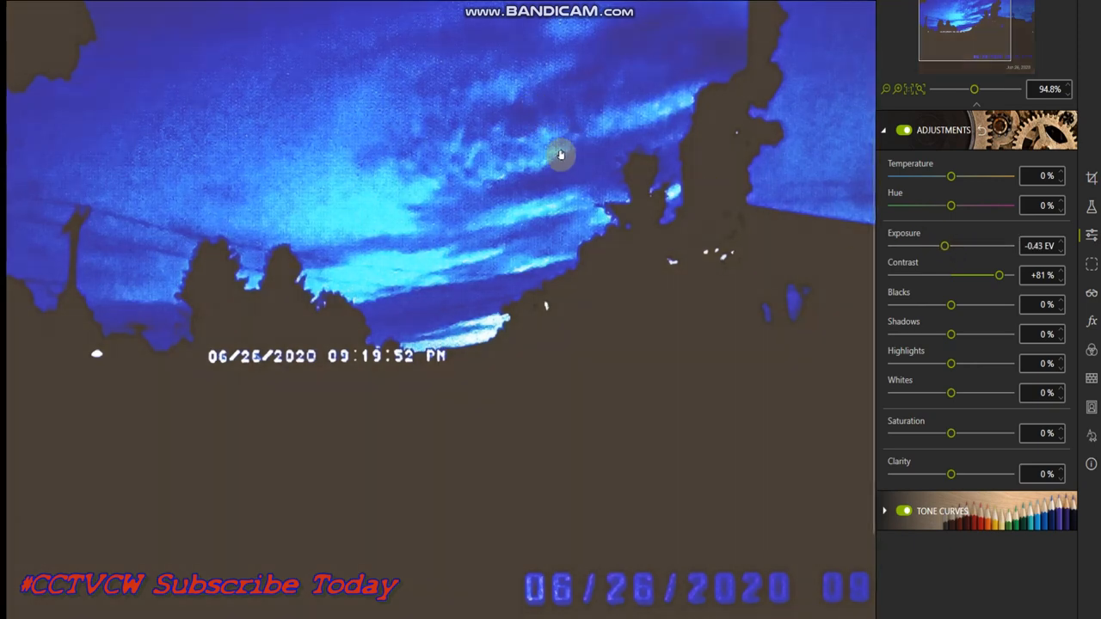
pyautogui.moveTo(543, 120)
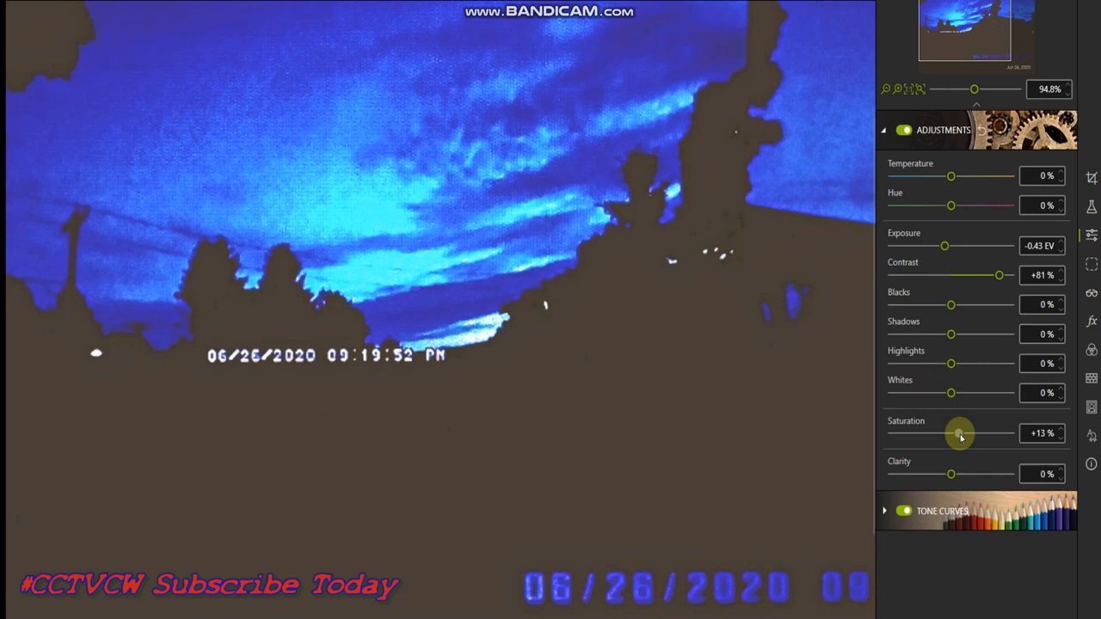
pyautogui.moveTo(953, 475)
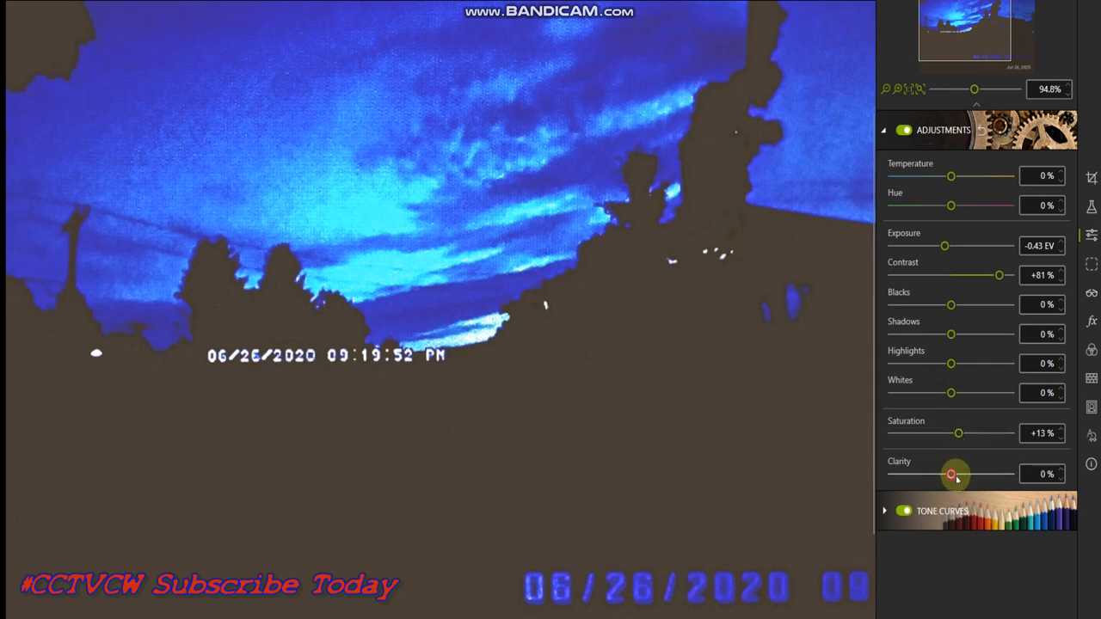
pyautogui.moveTo(949, 474); pyautogui.dragTo(988, 475)
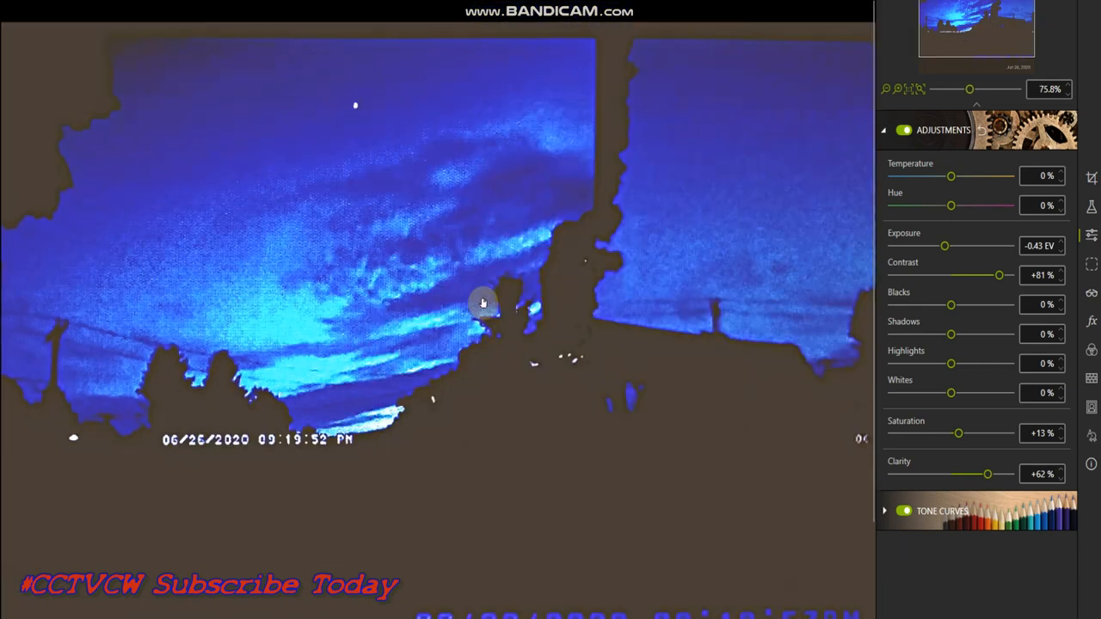
pyautogui.moveTo(497, 189)
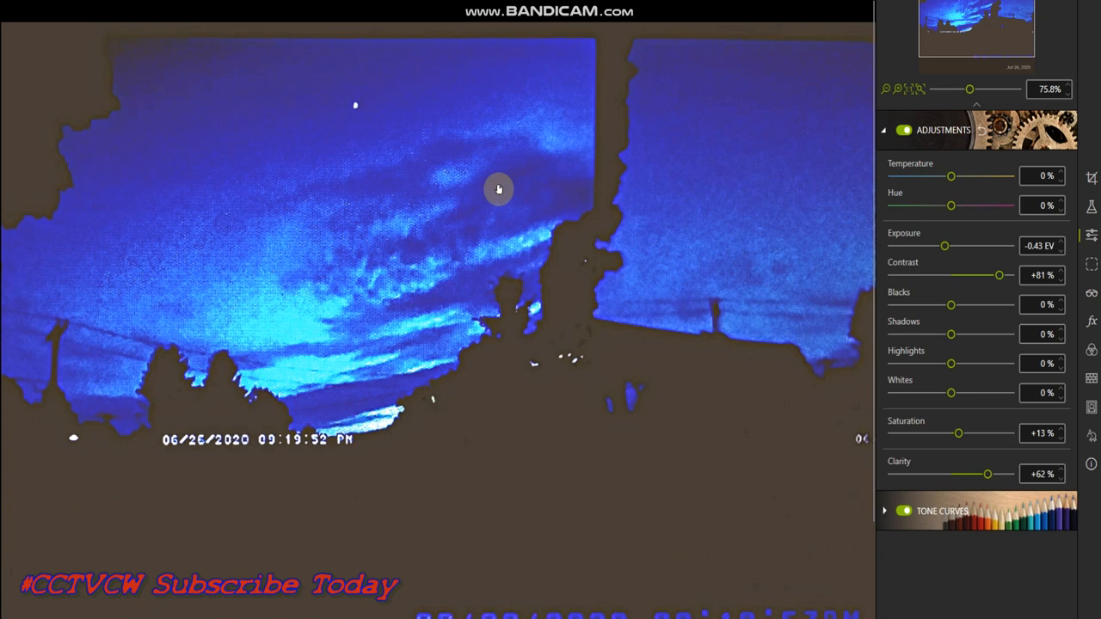
pyautogui.moveTo(891, 488)
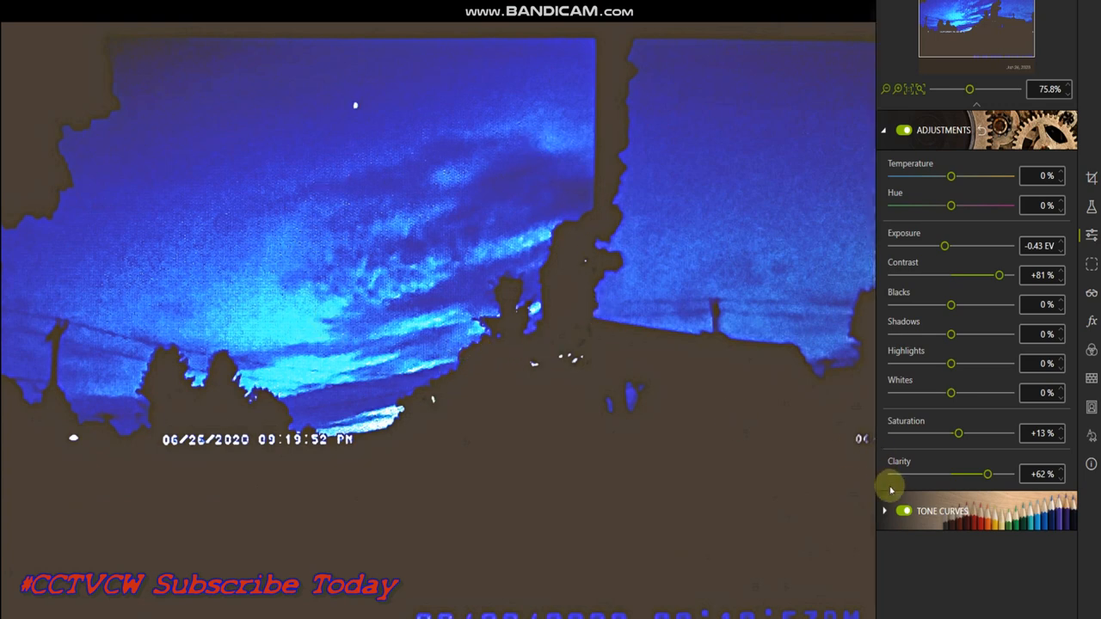
pyautogui.moveTo(554, 336)
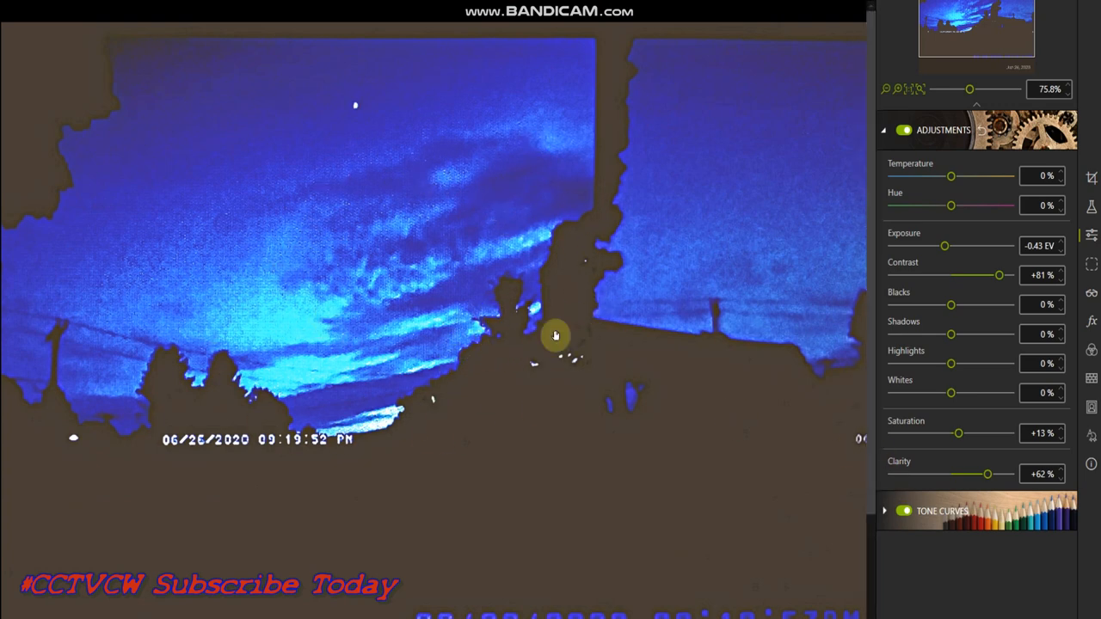
pyautogui.moveTo(224, 363)
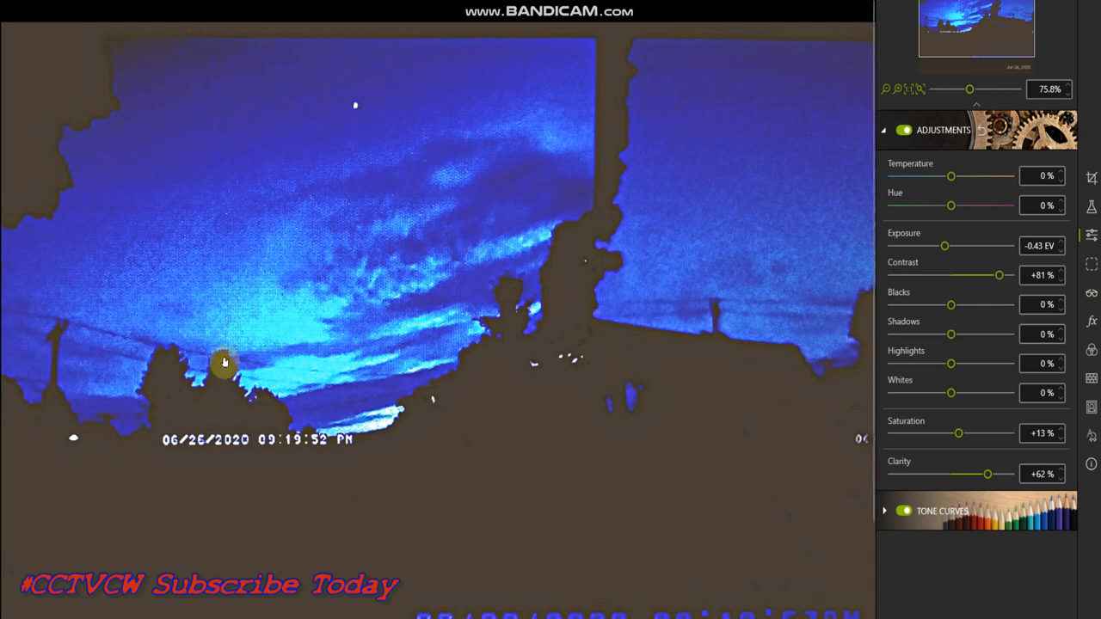
pyautogui.moveTo(324, 181)
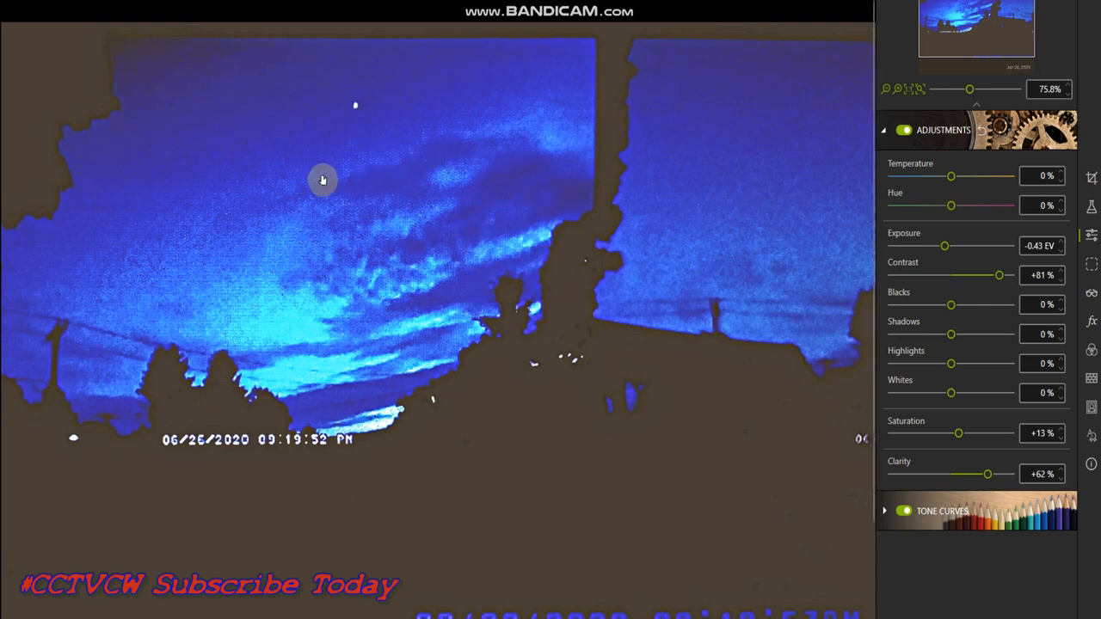
pyautogui.moveTo(324, 196)
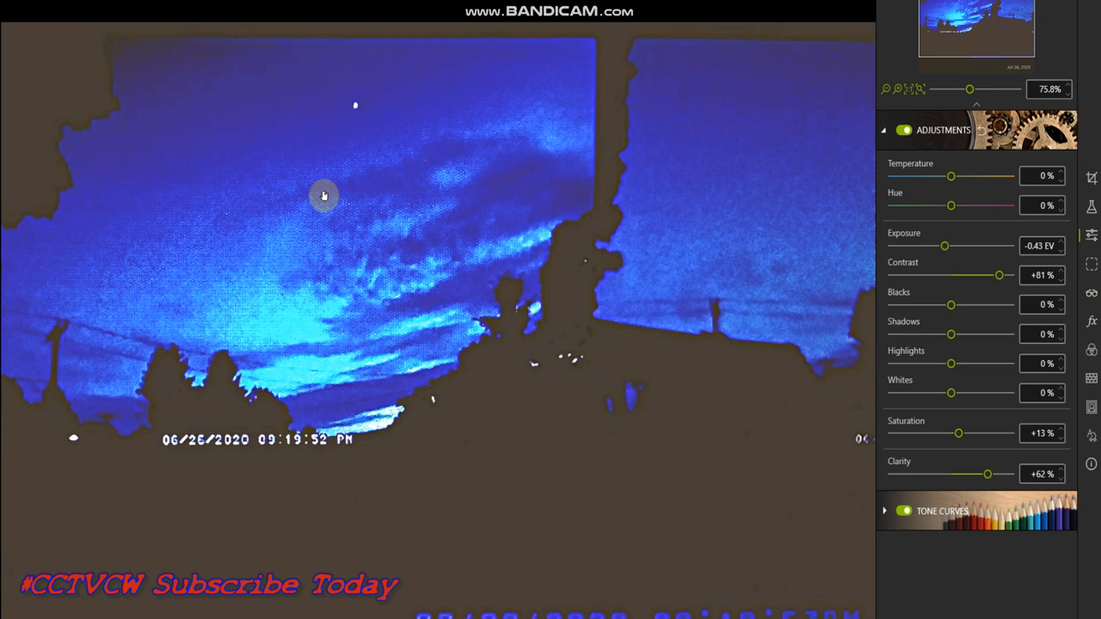
pyautogui.moveTo(365, 344)
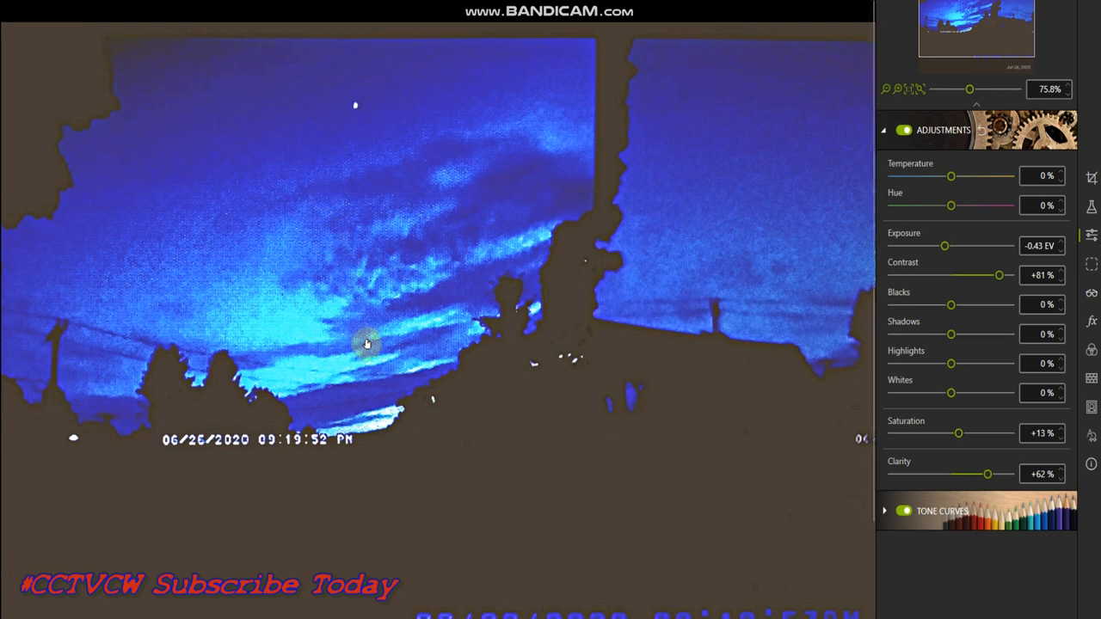
pyautogui.moveTo(535, 413)
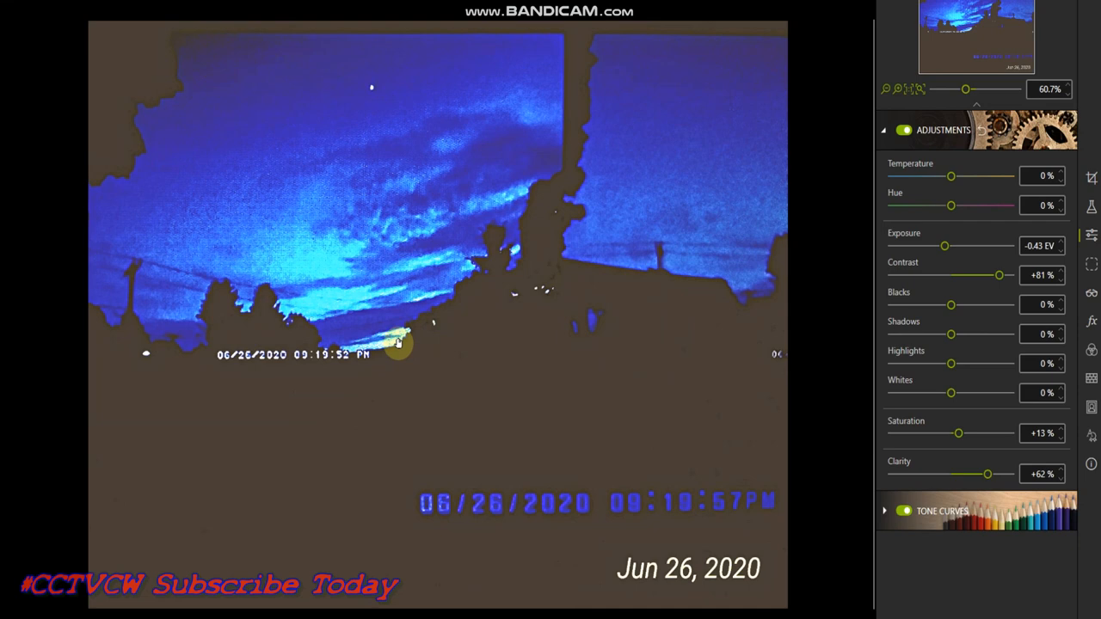
pyautogui.moveTo(860, 425)
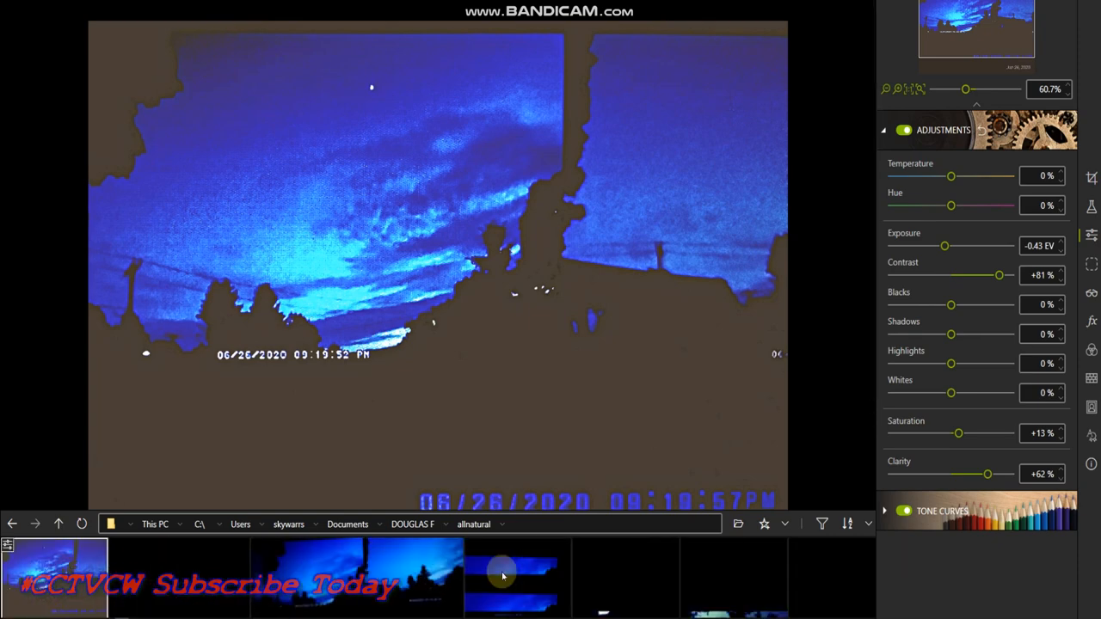
# Step: Step through the sky photos past the greenish sunset to the blue moonlit shot with the caption
pyautogui.click(354, 576)
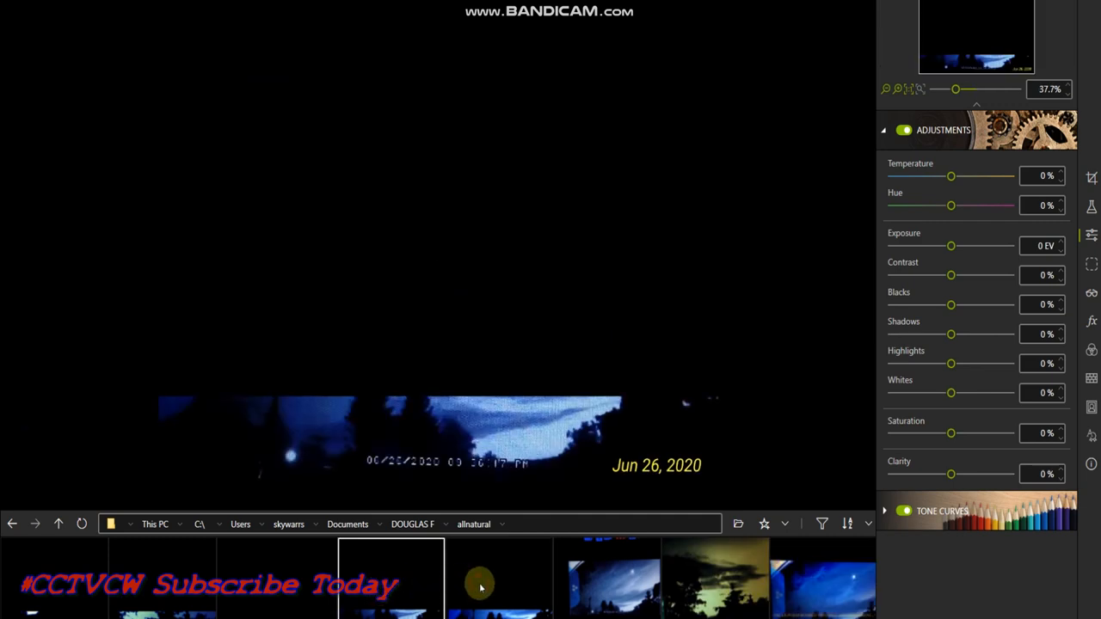
pyautogui.click(392, 578)
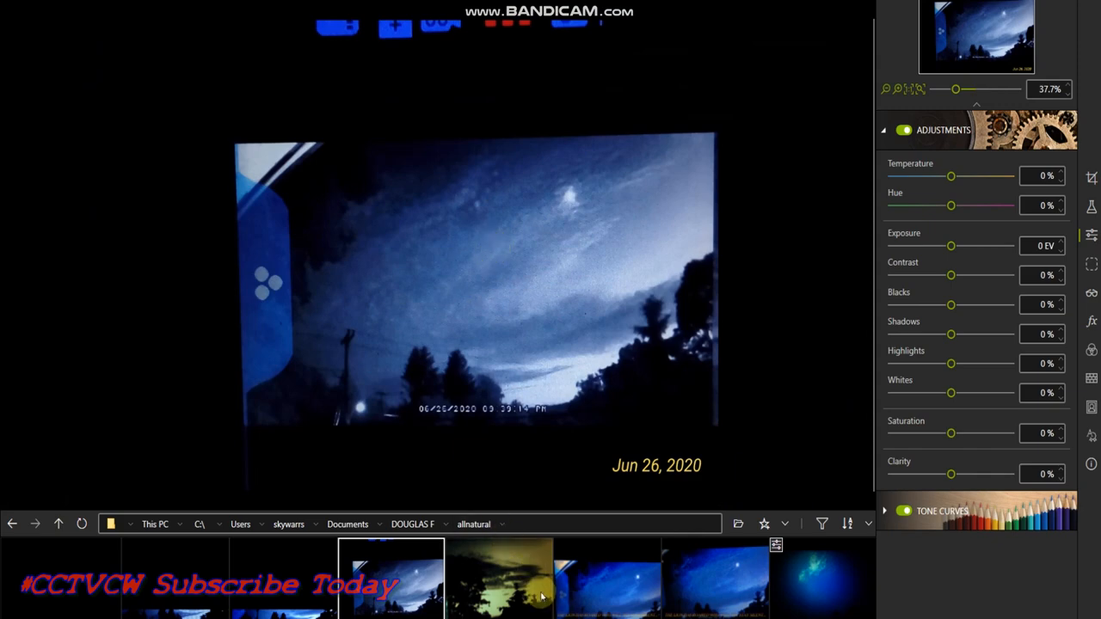
pyautogui.click(499, 578)
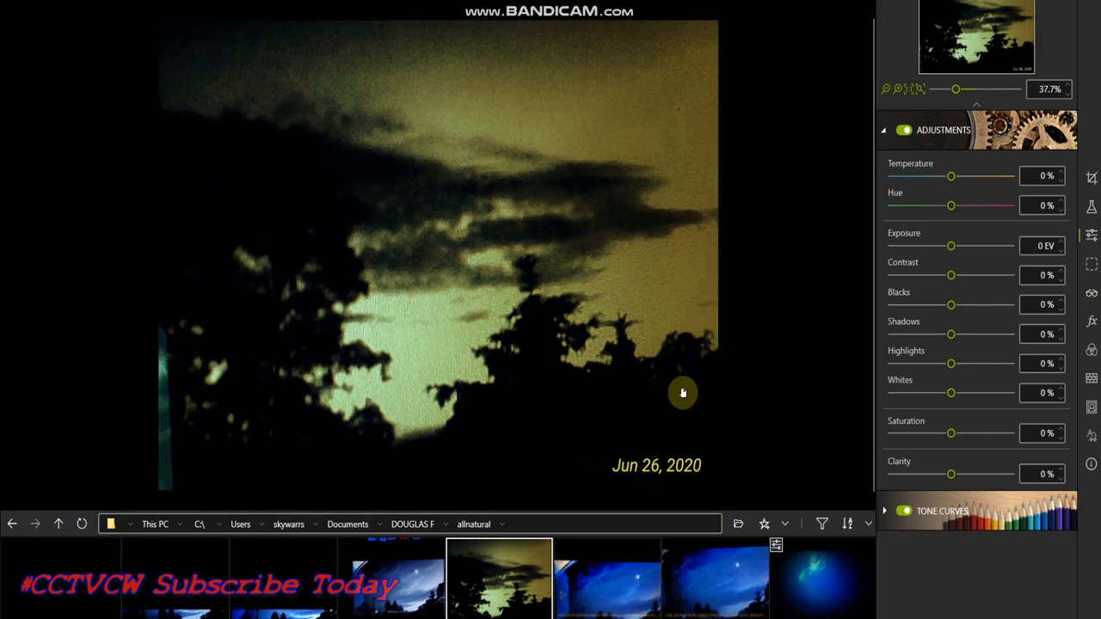
pyautogui.click(608, 578)
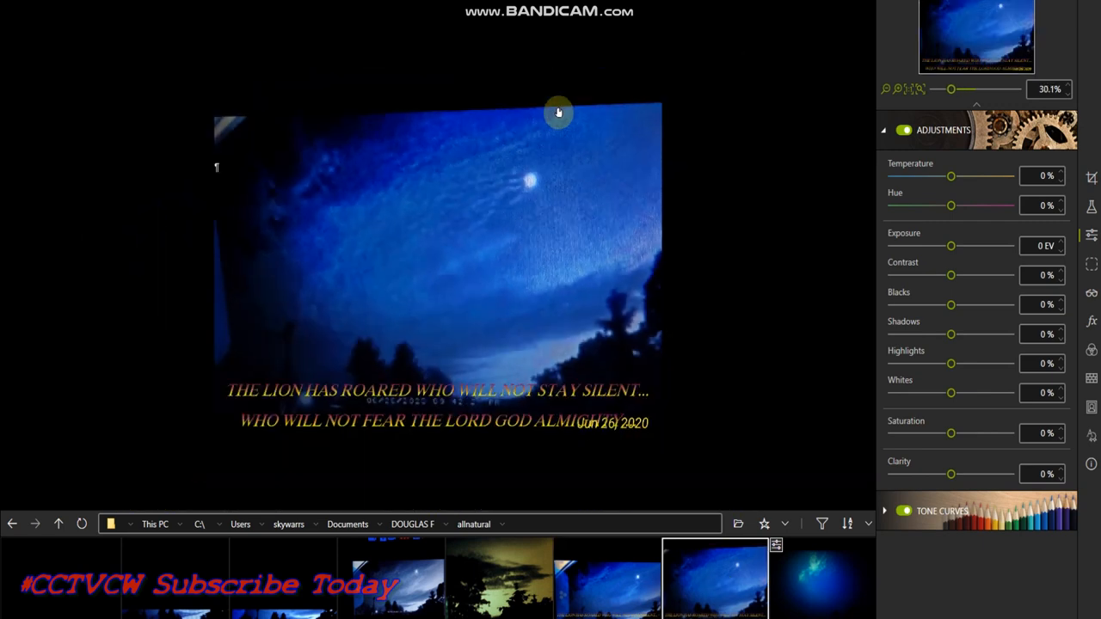
pyautogui.moveTo(370, 348)
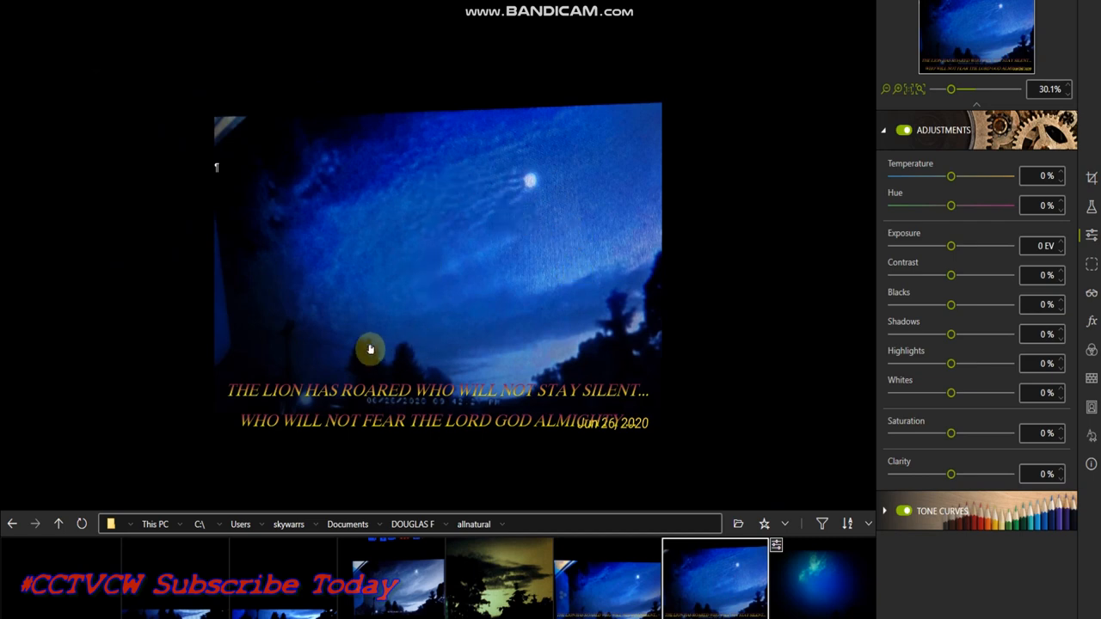
pyautogui.moveTo(552, 187)
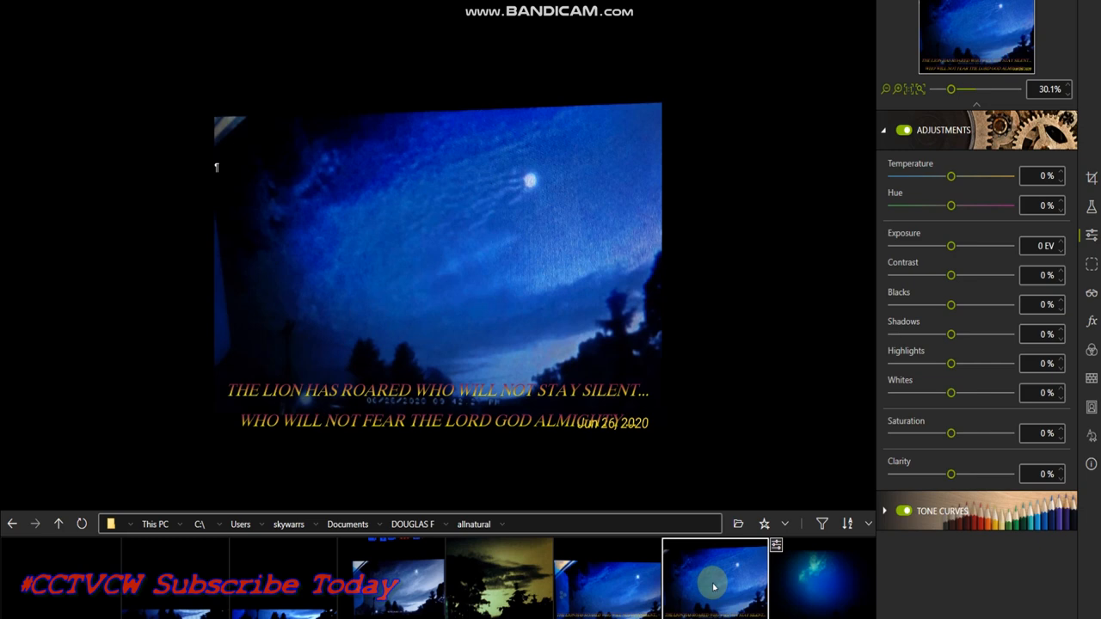
pyautogui.moveTo(704, 586)
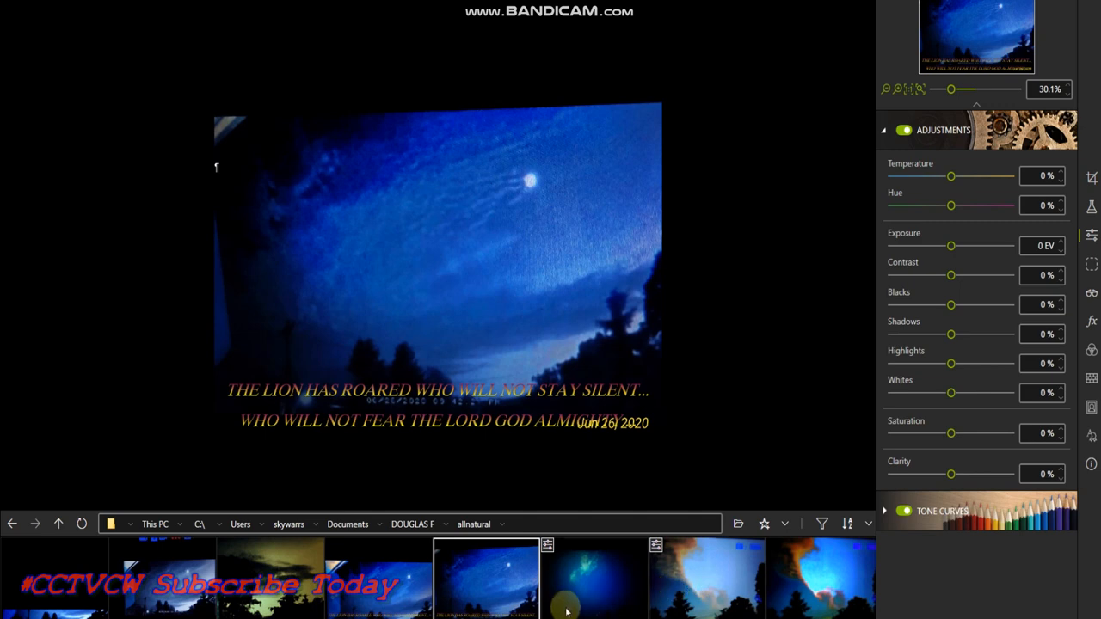
pyautogui.moveTo(578, 598)
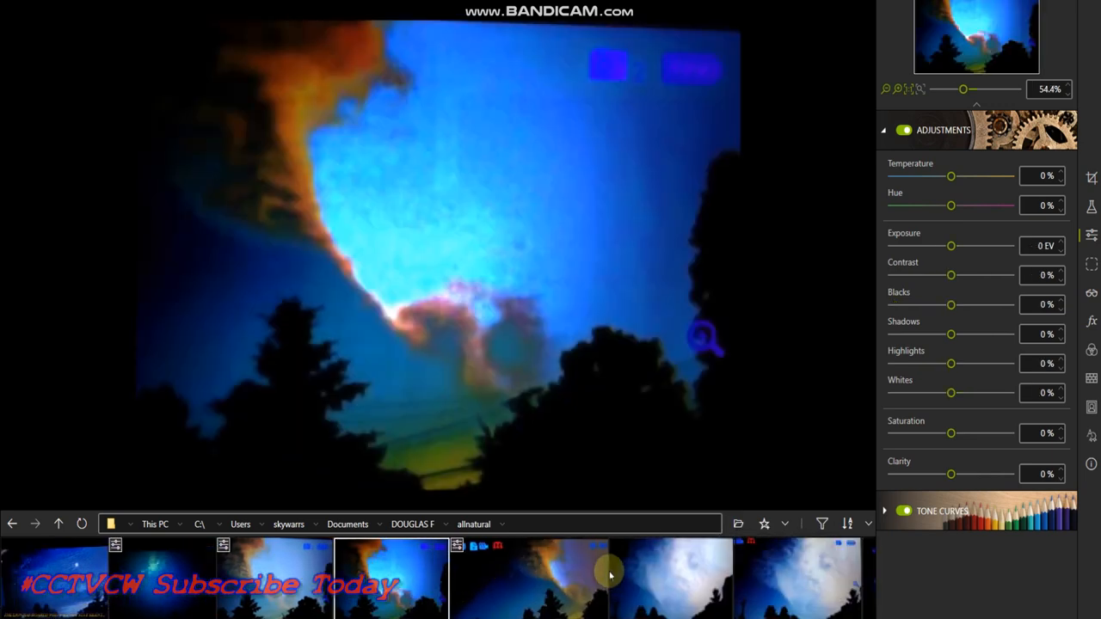
pyautogui.moveTo(533, 317)
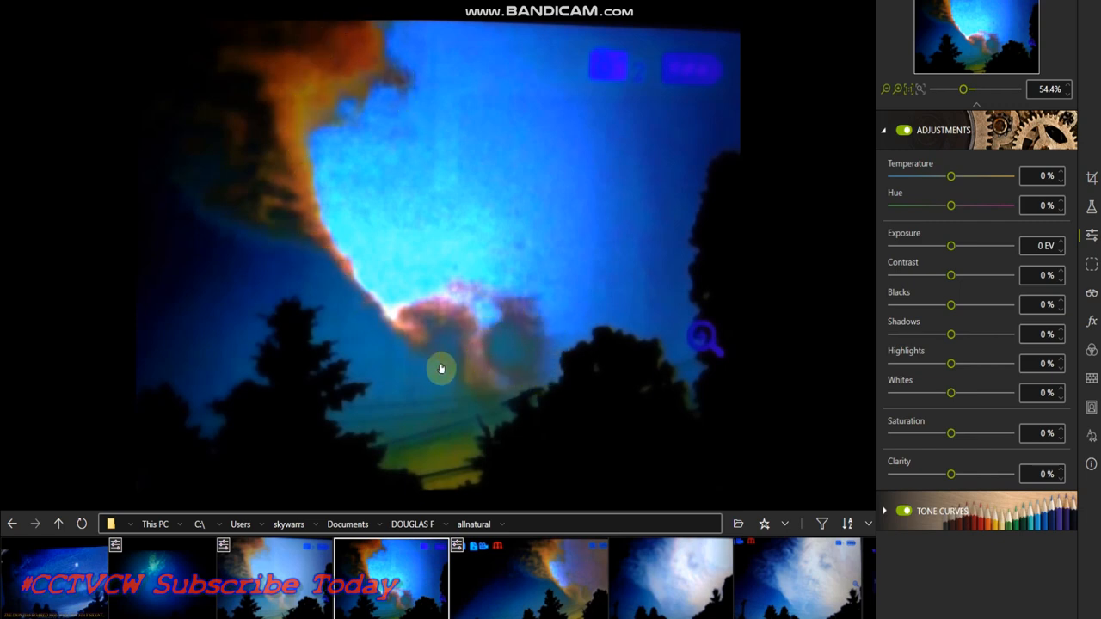
pyautogui.moveTo(454, 328)
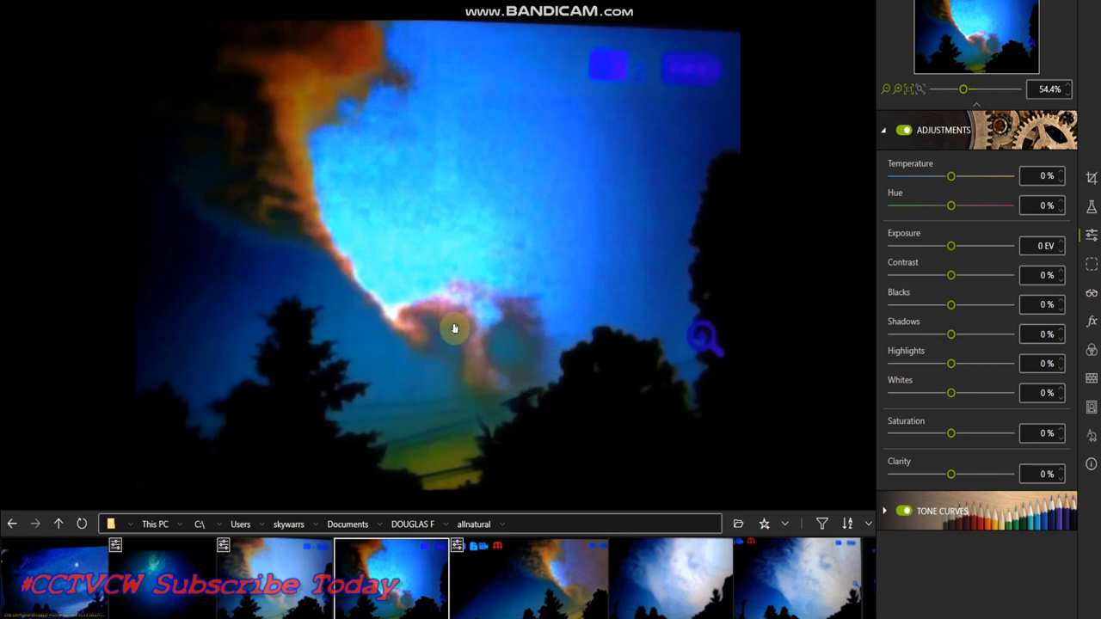
pyautogui.moveTo(335, 144)
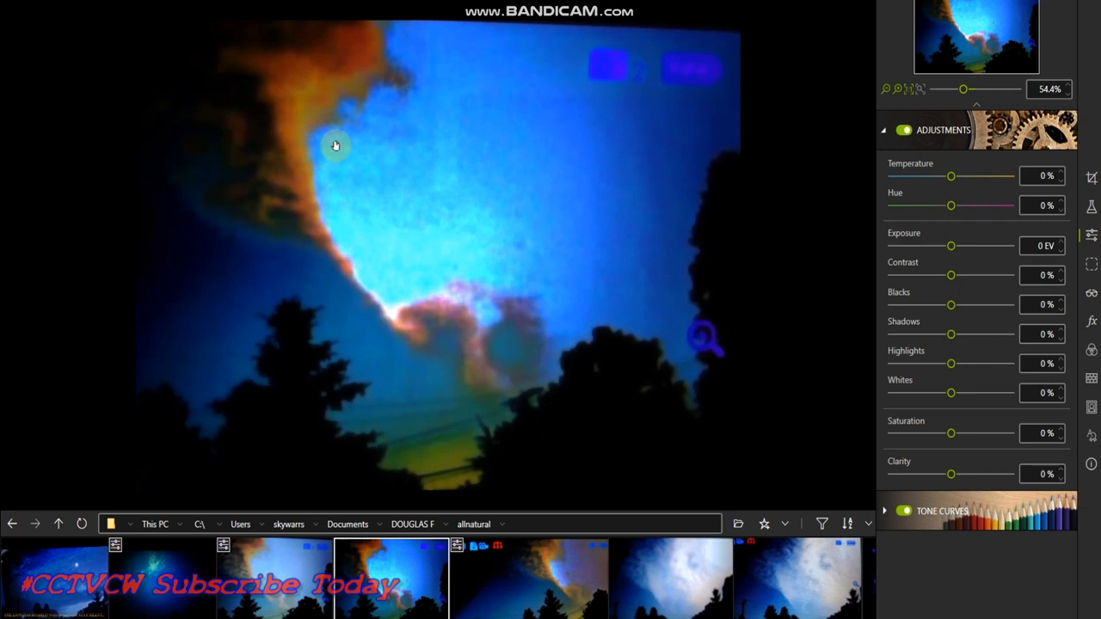
pyautogui.moveTo(427, 234)
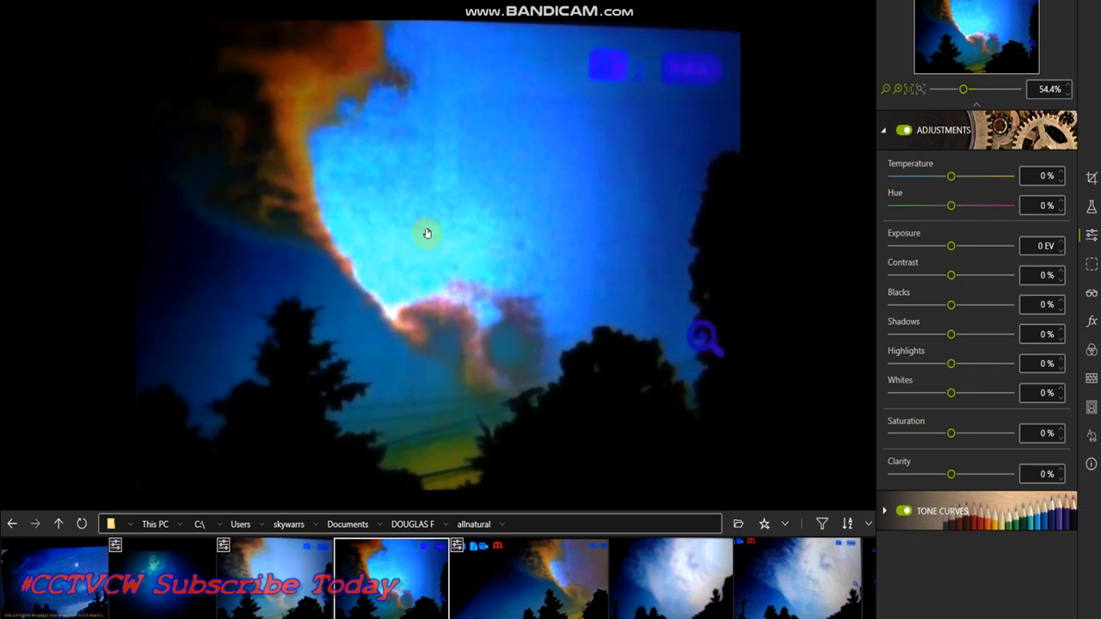
# Step: Scroll the filmstrip down toward the orange-edged cloud photo
pyautogui.scroll(-3)
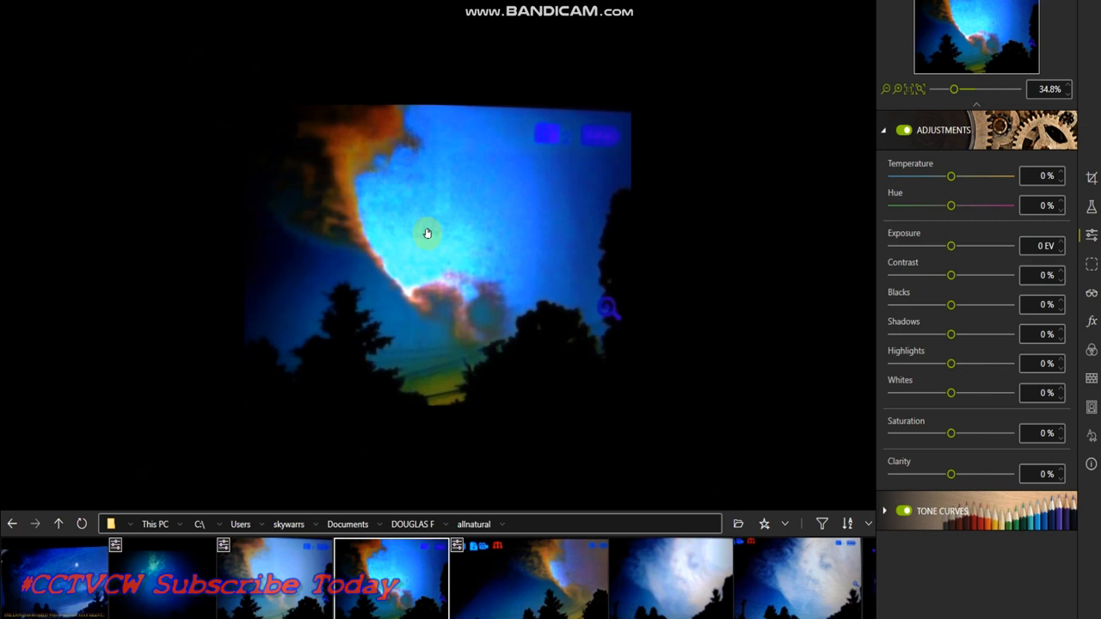
pyautogui.moveTo(389, 203)
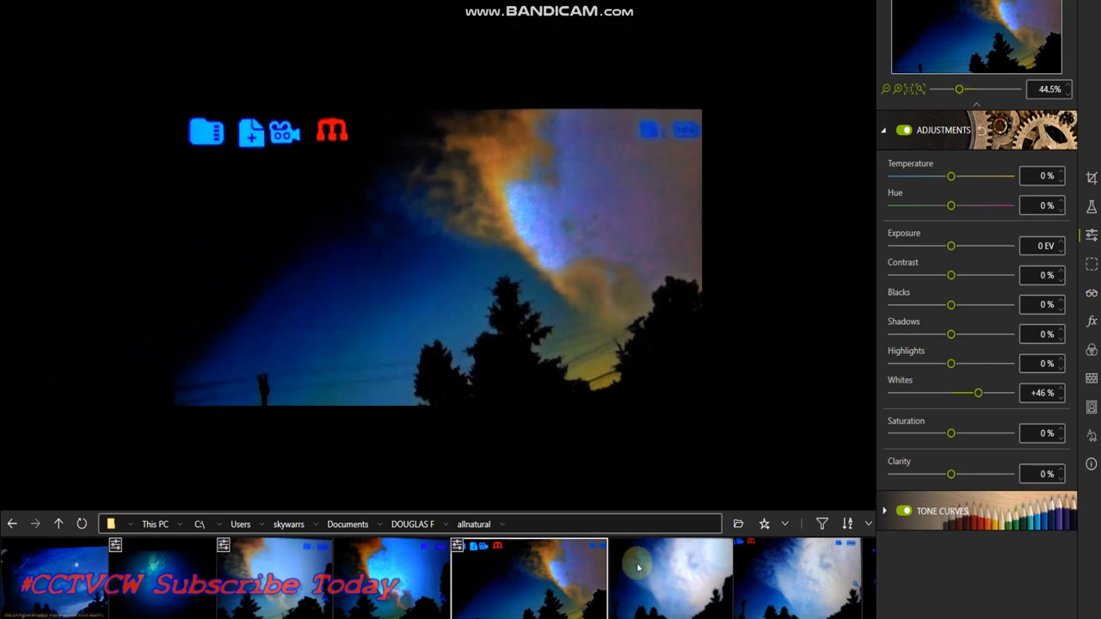
# Step: Show the bright white cloud photo and raise its dehaze amount to 83%
pyautogui.click(671, 578)
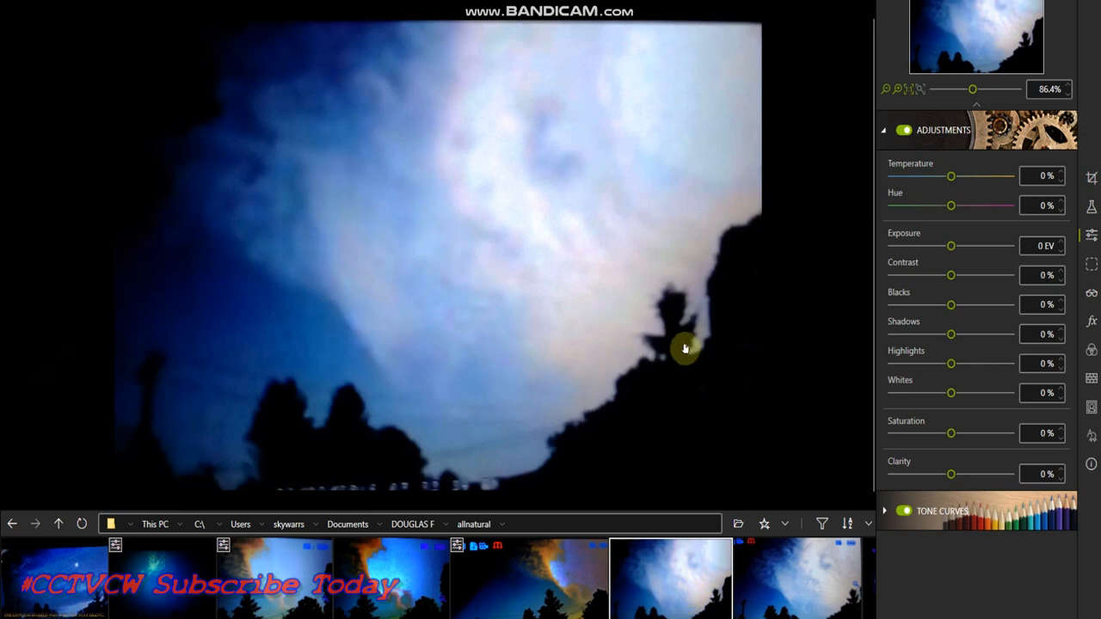
pyautogui.moveTo(327, 275)
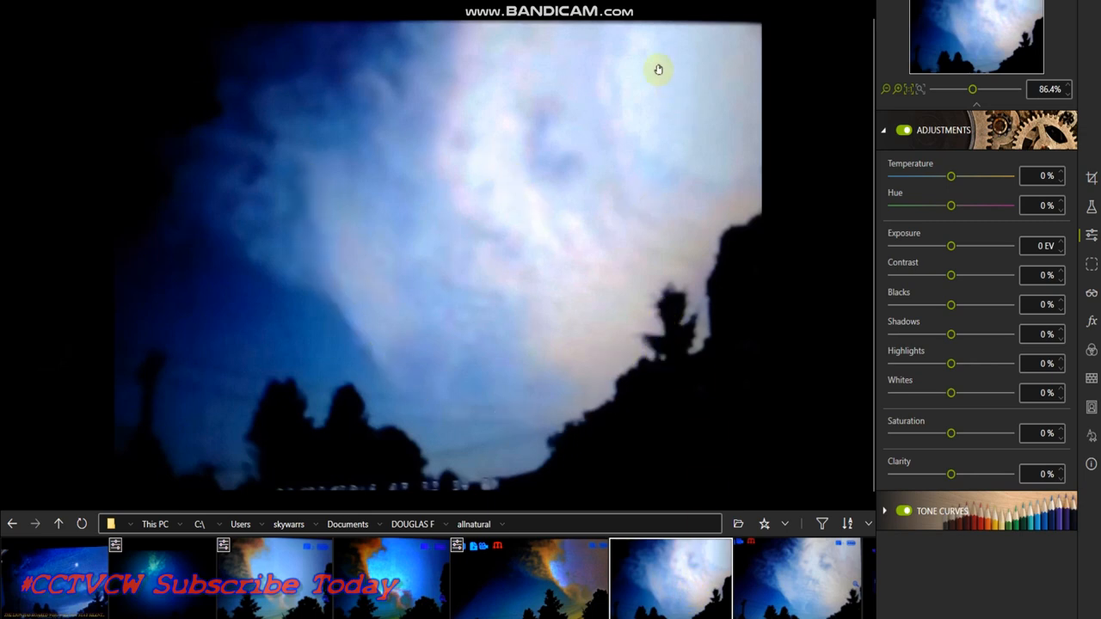
pyautogui.moveTo(782, 547)
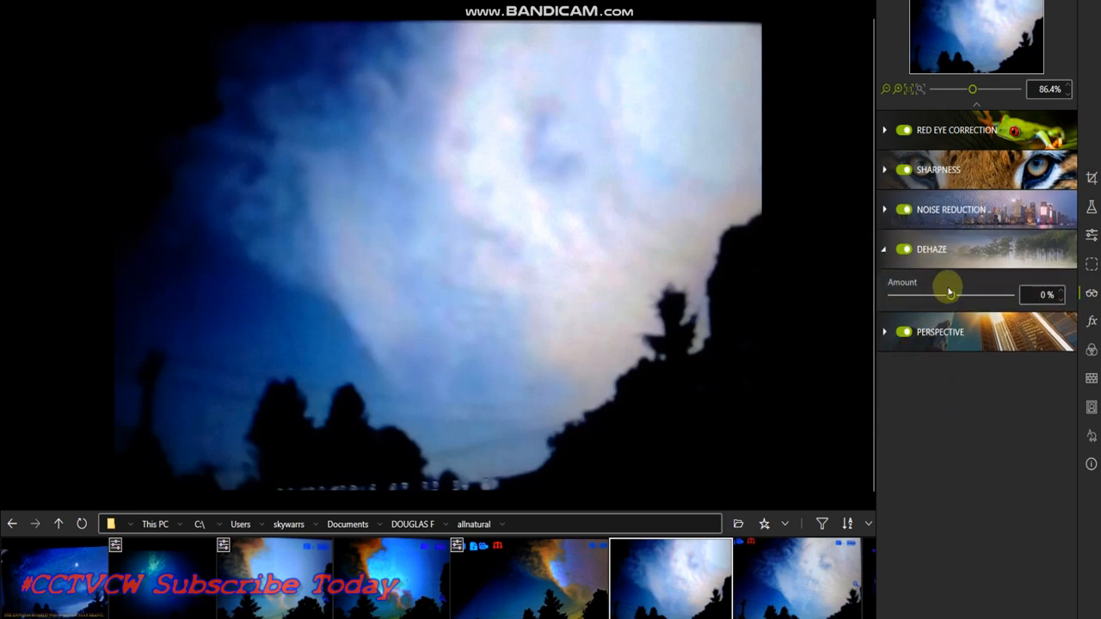
pyautogui.moveTo(946, 295); pyautogui.dragTo(977, 294)
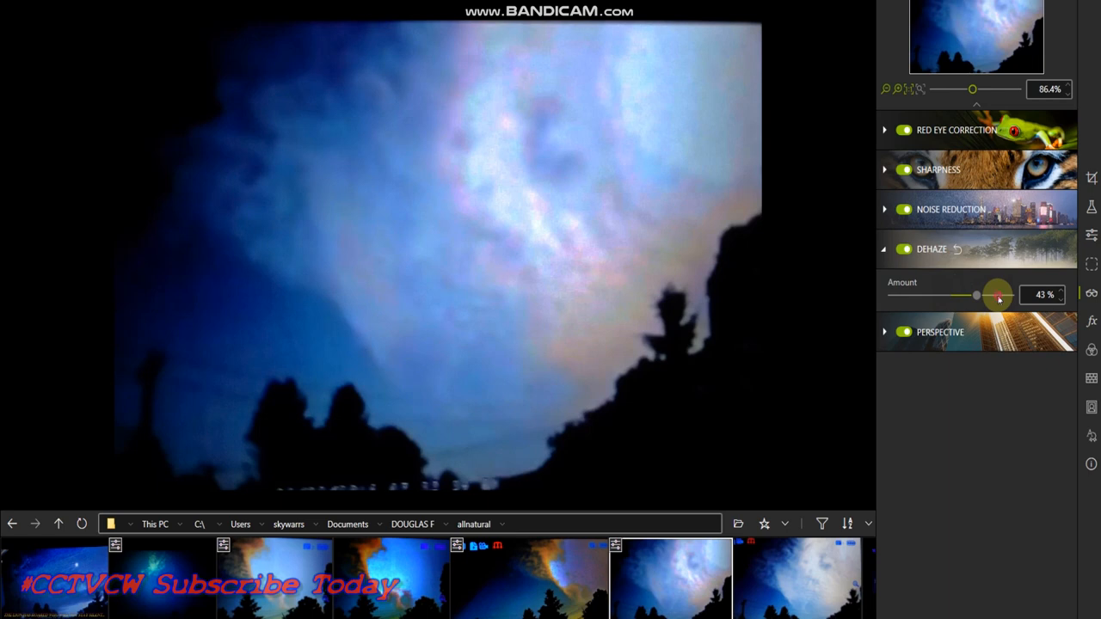
pyautogui.moveTo(998, 296); pyautogui.dragTo(989, 296)
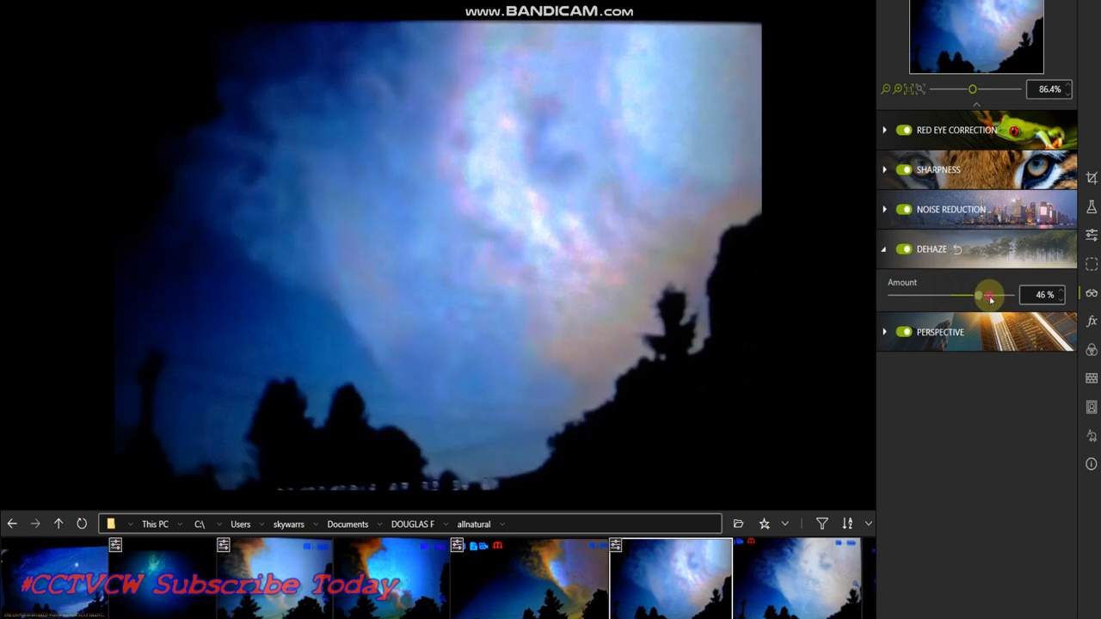
pyautogui.moveTo(989, 296); pyautogui.dragTo(980, 296)
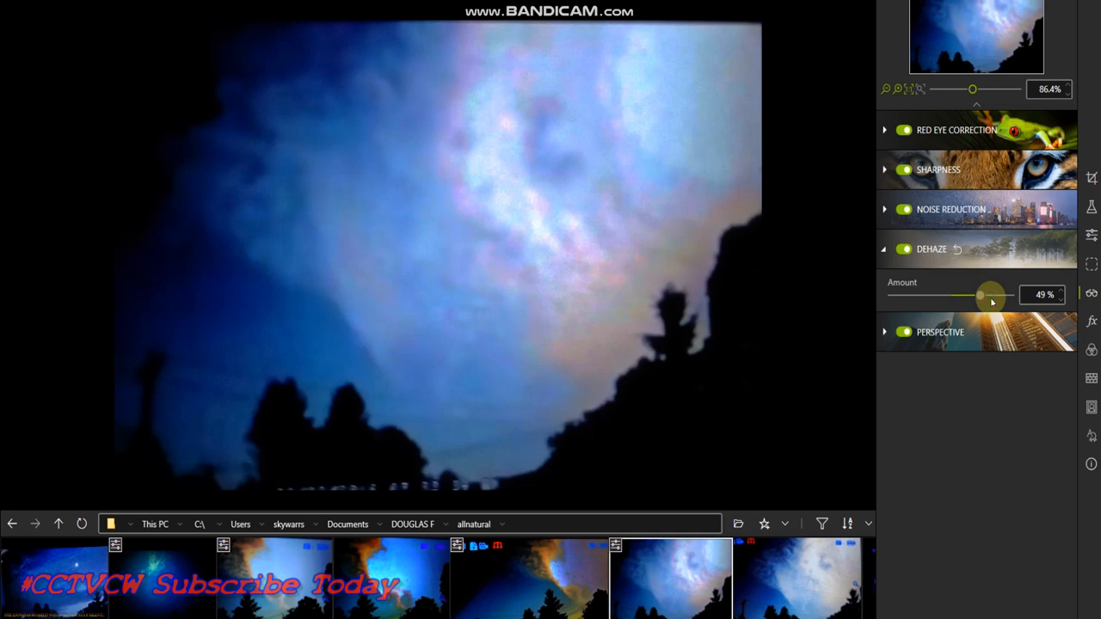
pyautogui.moveTo(628, 456)
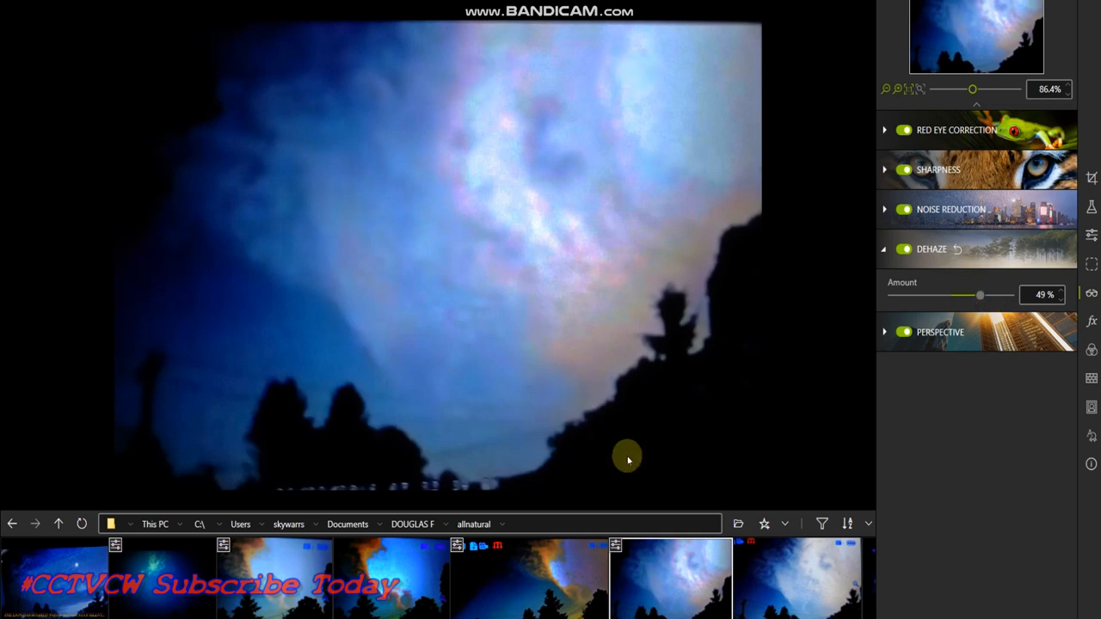
pyautogui.moveTo(581, 601)
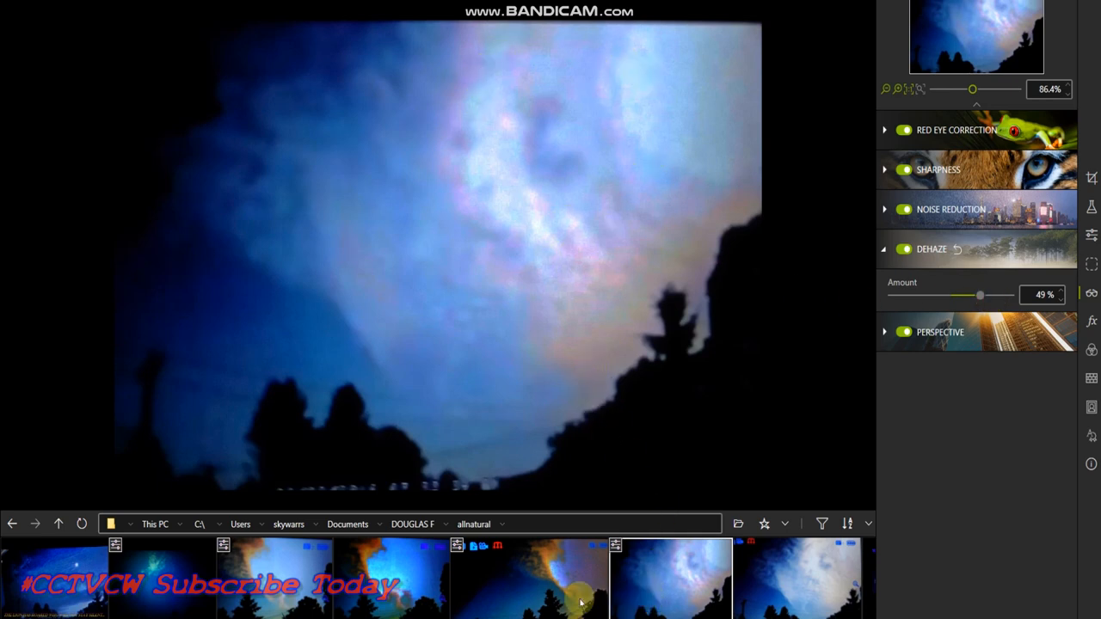
pyautogui.moveTo(812, 592)
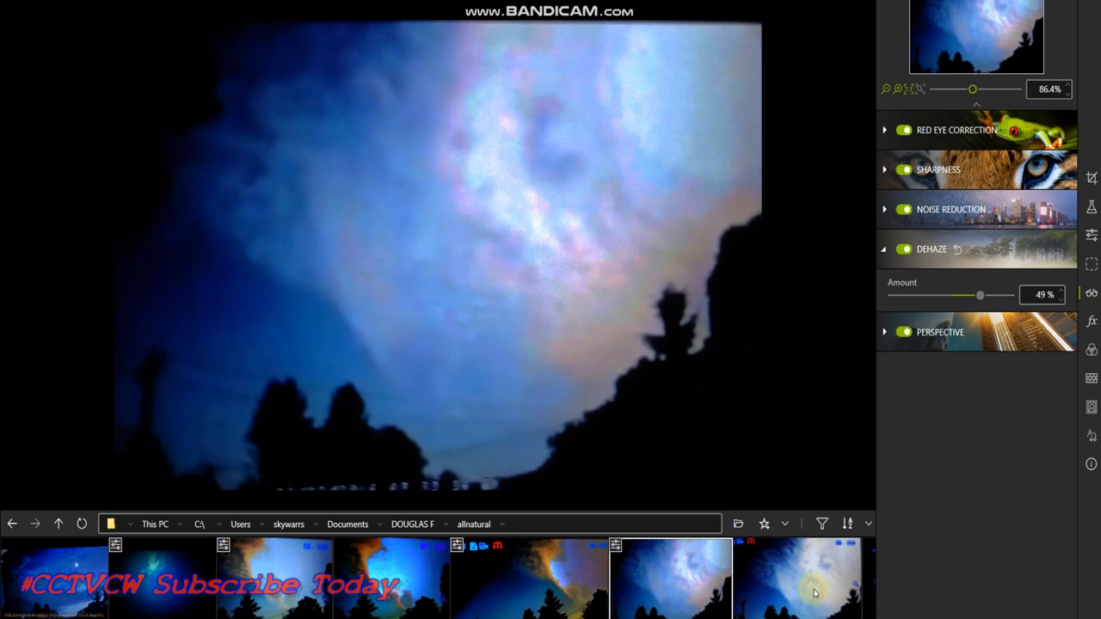
pyautogui.moveTo(981, 296); pyautogui.dragTo(999, 295)
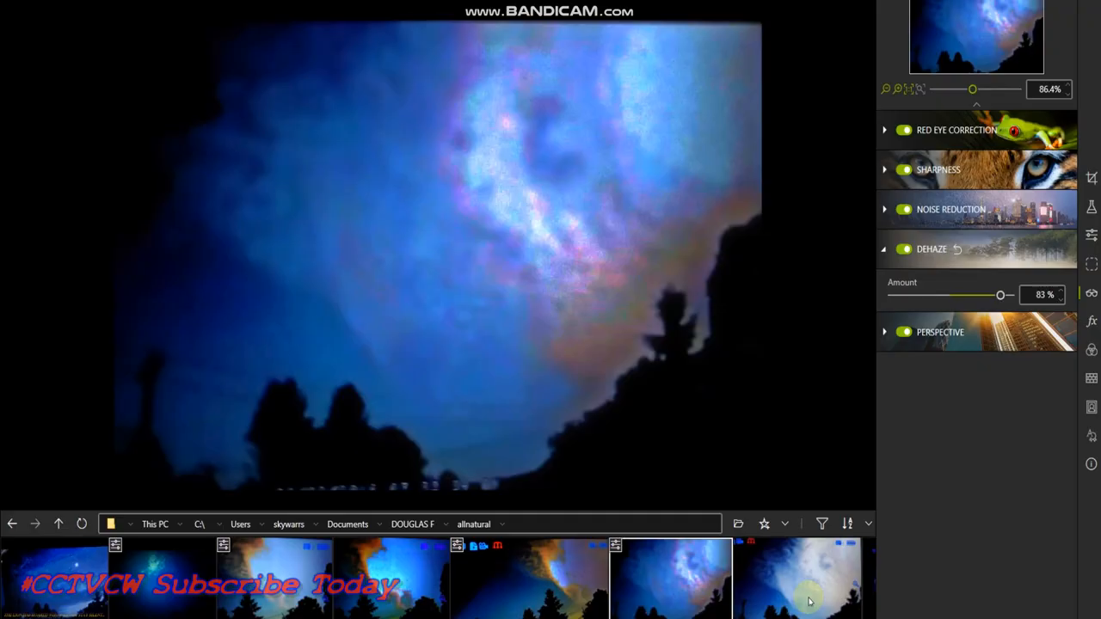
pyautogui.moveTo(794, 571)
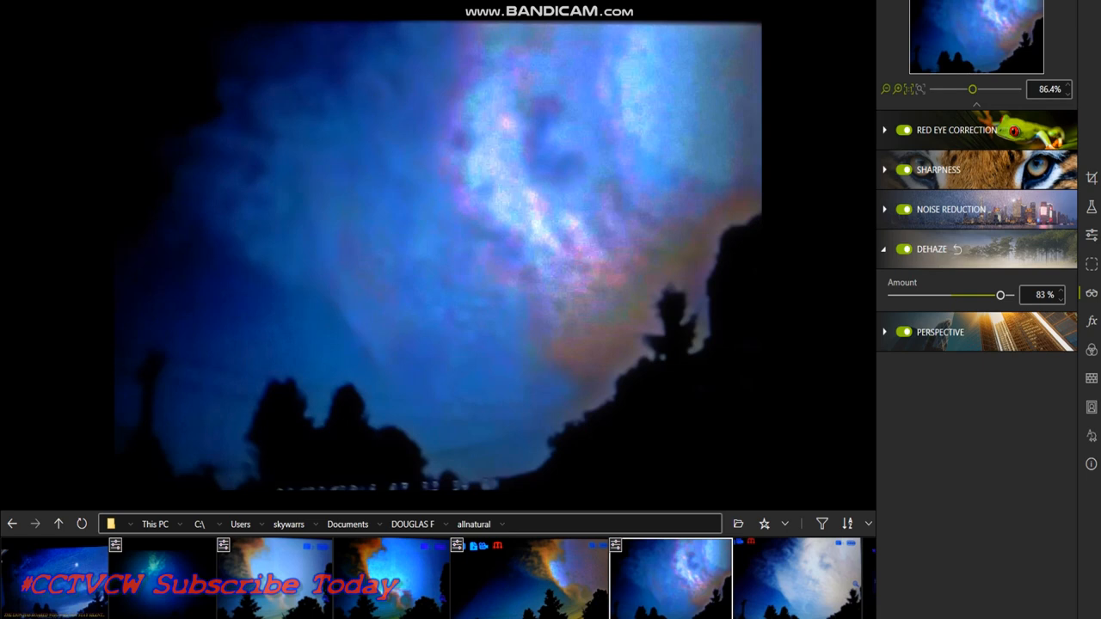
# Step: Pull dehaze down, then raise it stepwise through 42% and 79% to settle at 80%
pyautogui.moveTo(1001, 294); pyautogui.dragTo(950, 294)
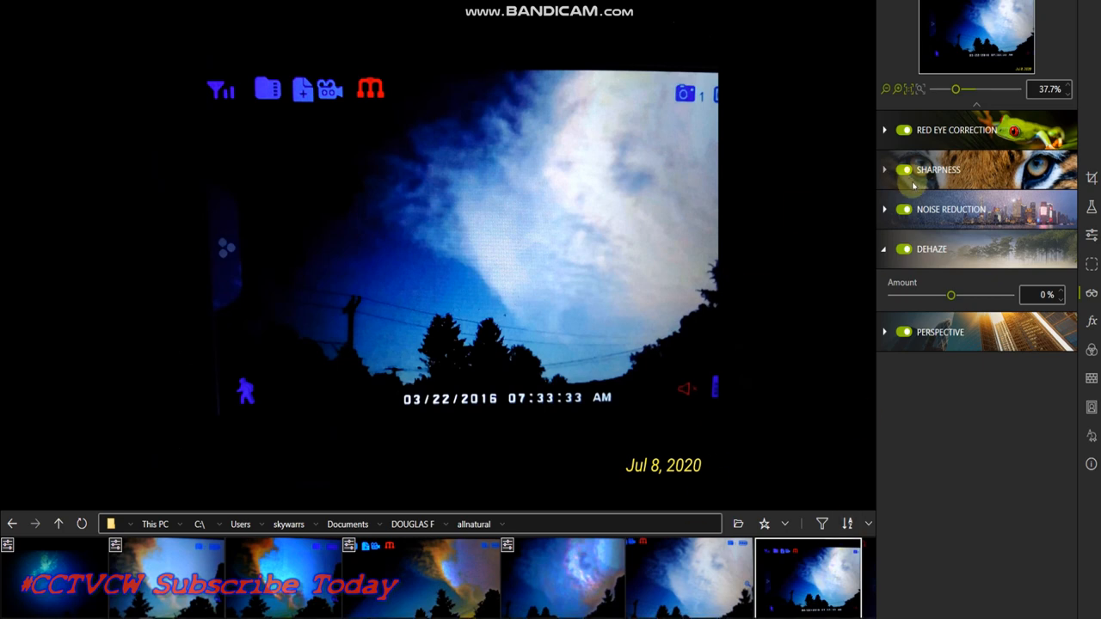
pyautogui.moveTo(950, 294); pyautogui.dragTo(962, 294)
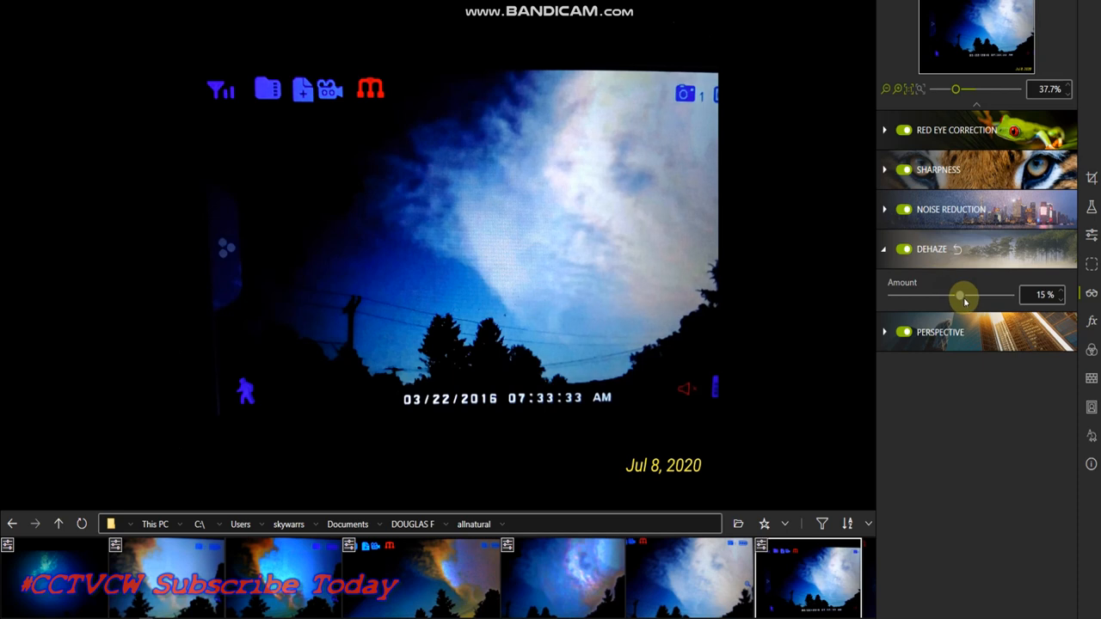
pyautogui.moveTo(960, 296); pyautogui.dragTo(977, 295)
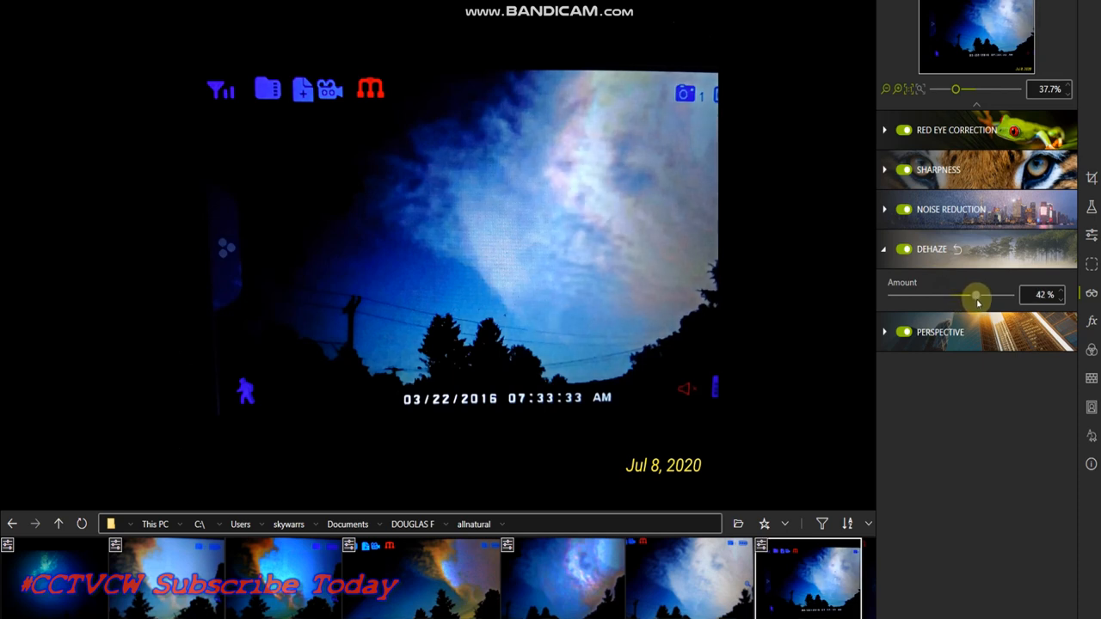
pyautogui.moveTo(977, 296); pyautogui.dragTo(996, 296)
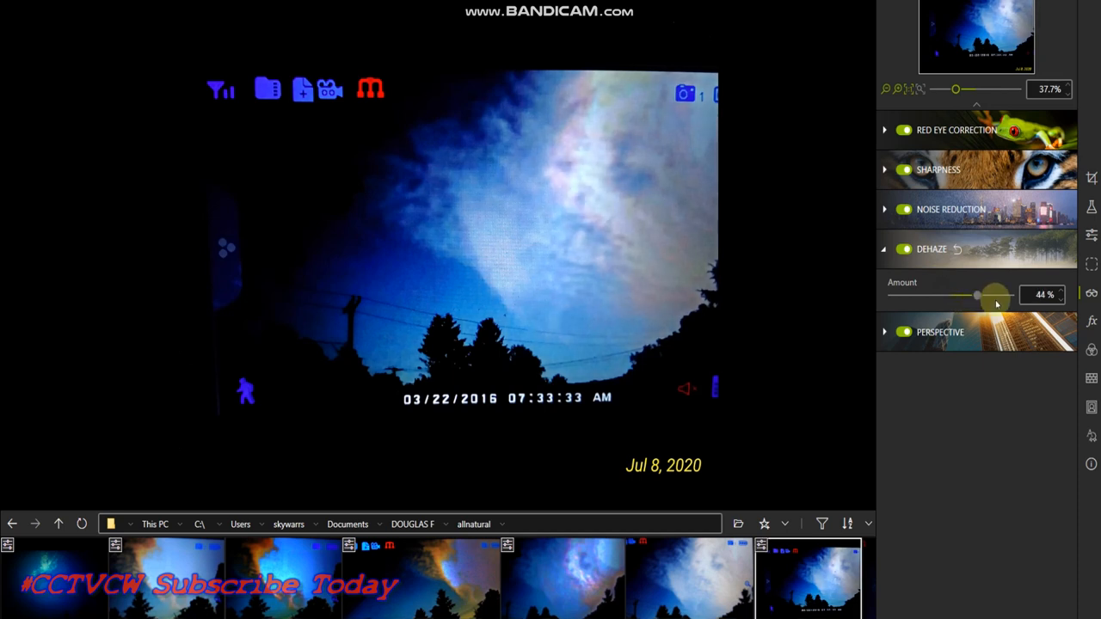
pyautogui.moveTo(977, 294); pyautogui.dragTo(998, 294)
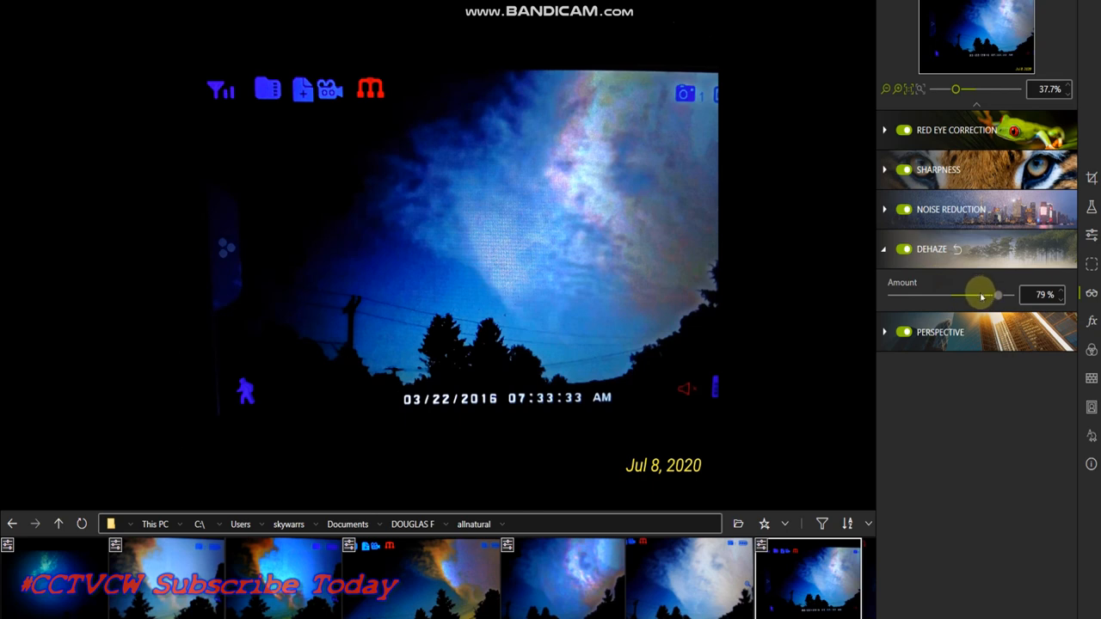
pyautogui.moveTo(980, 294); pyautogui.dragTo(1000, 295)
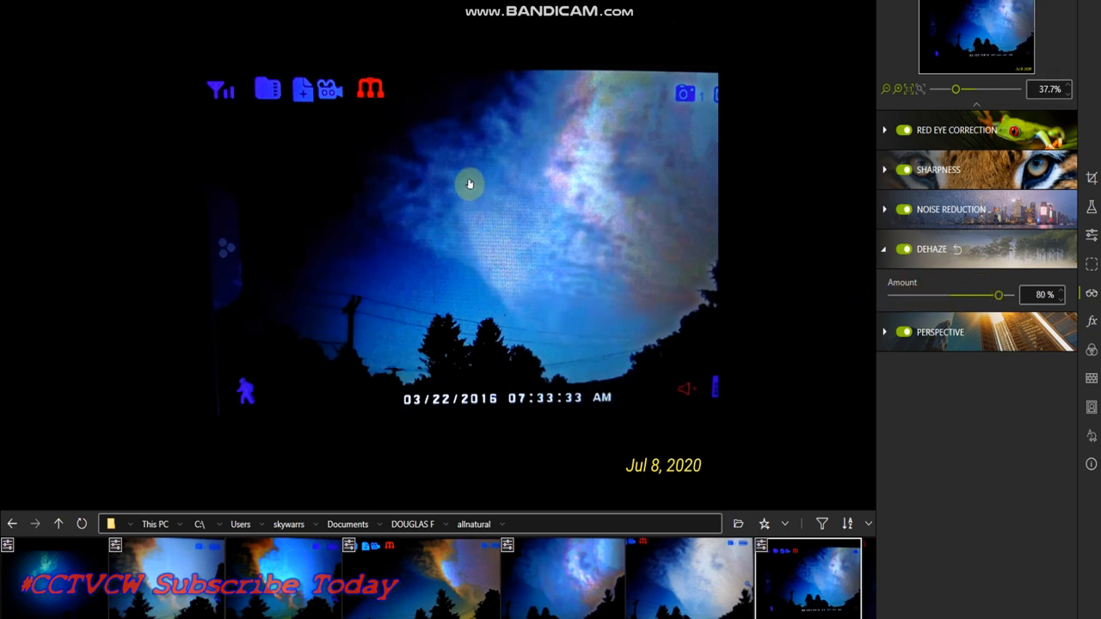
pyautogui.moveTo(647, 86)
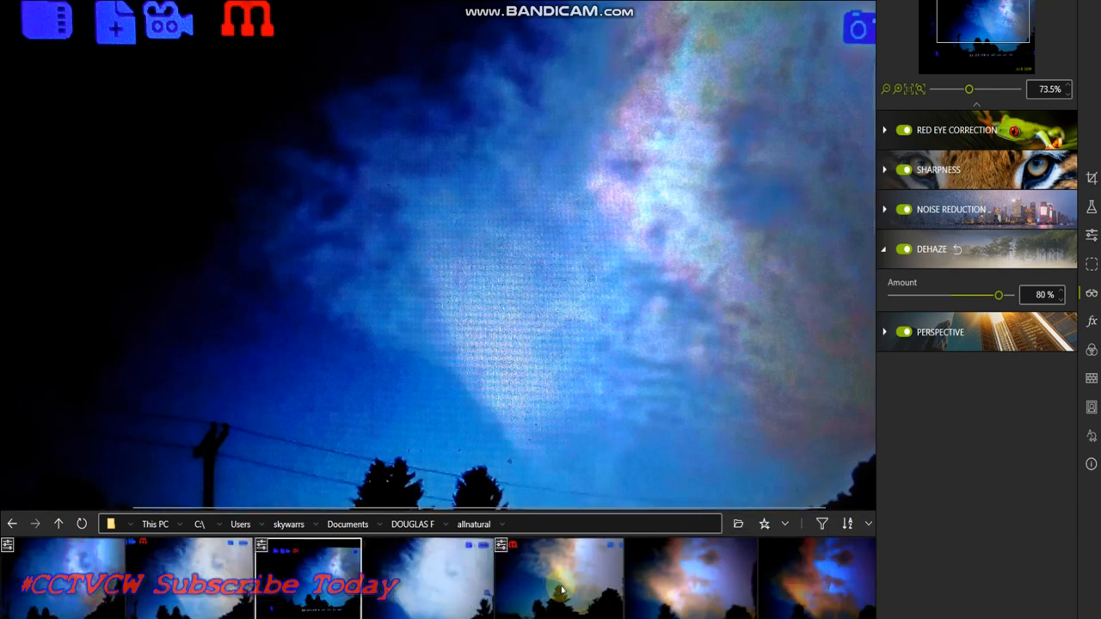
# Step: Reset dehaze to 0% on the tree-silhouette cloud photo, then bring it up to 25%
pyautogui.moveTo(998, 294); pyautogui.dragTo(949, 294)
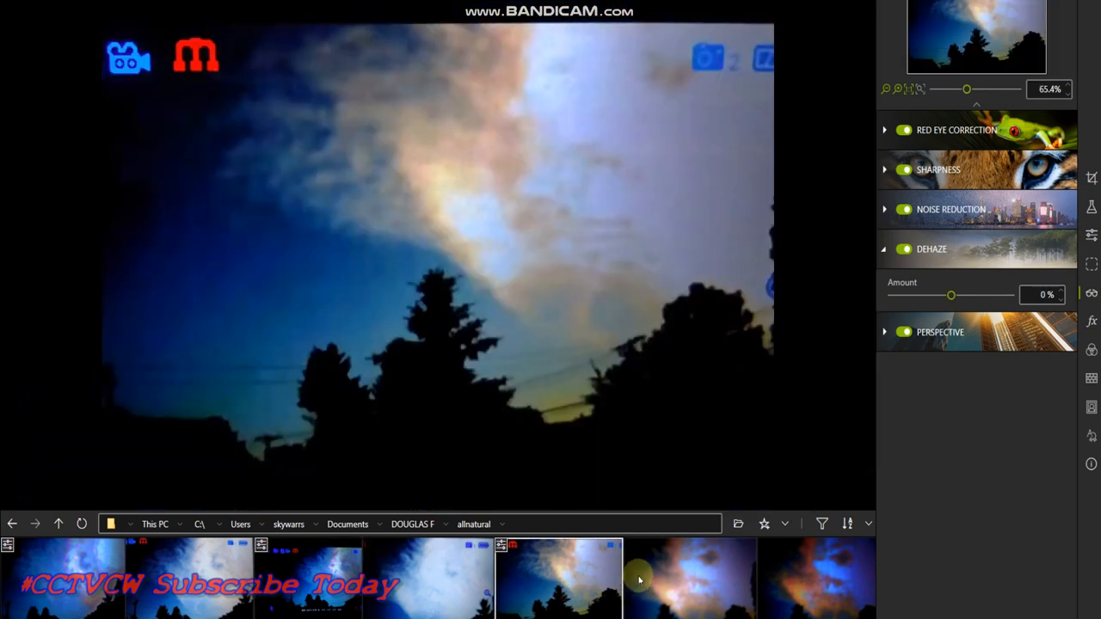
pyautogui.moveTo(540, 331)
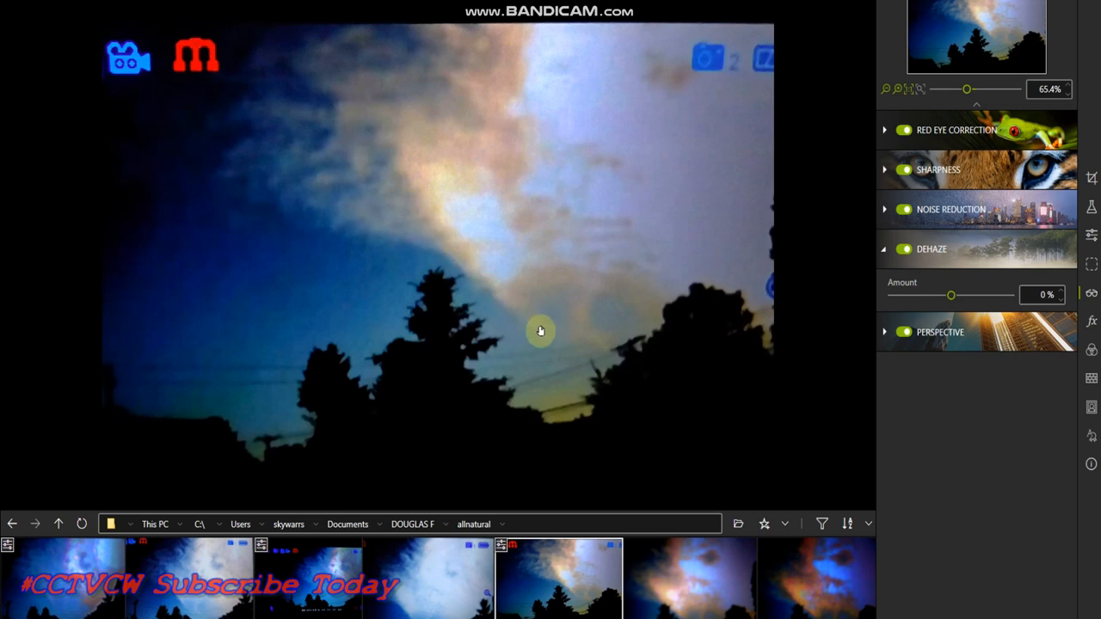
pyautogui.moveTo(535, 164)
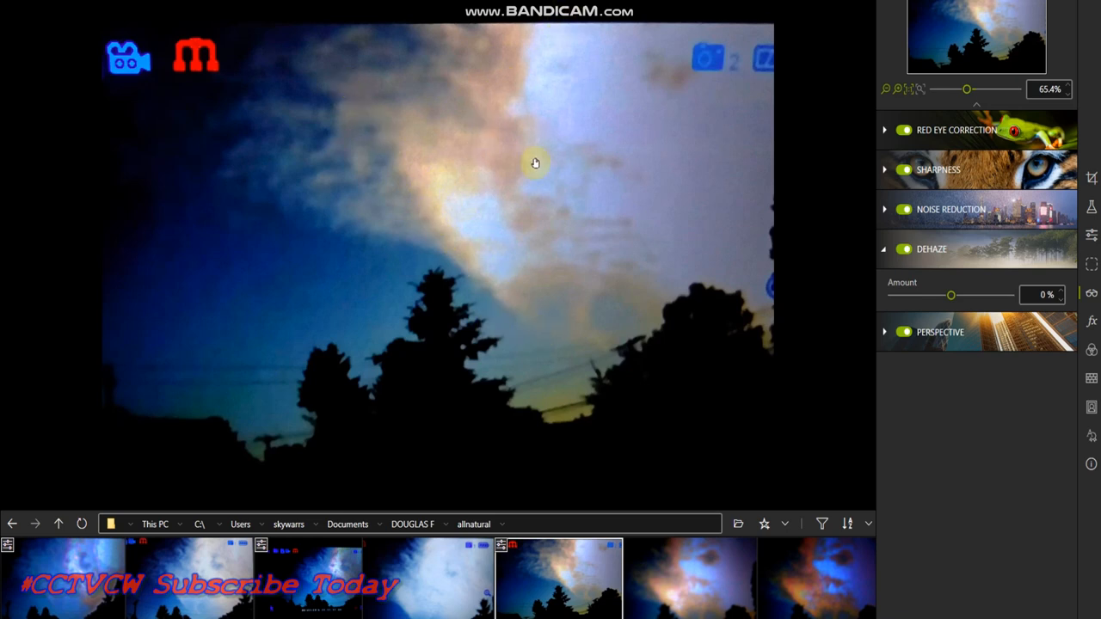
pyautogui.moveTo(626, 292)
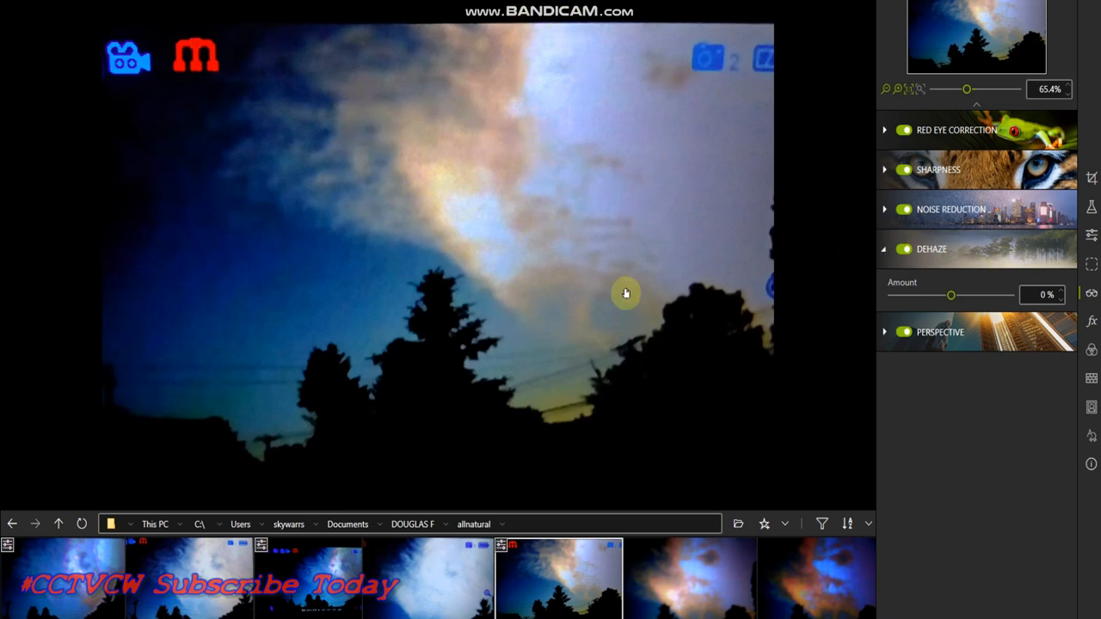
pyautogui.moveTo(558, 138)
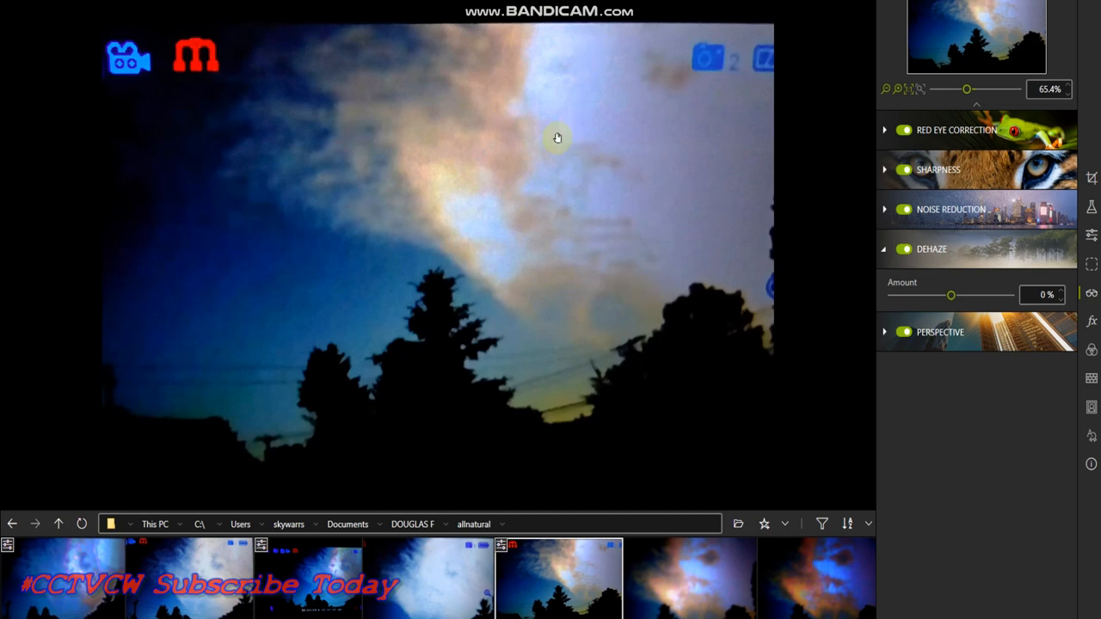
pyautogui.moveTo(682, 86)
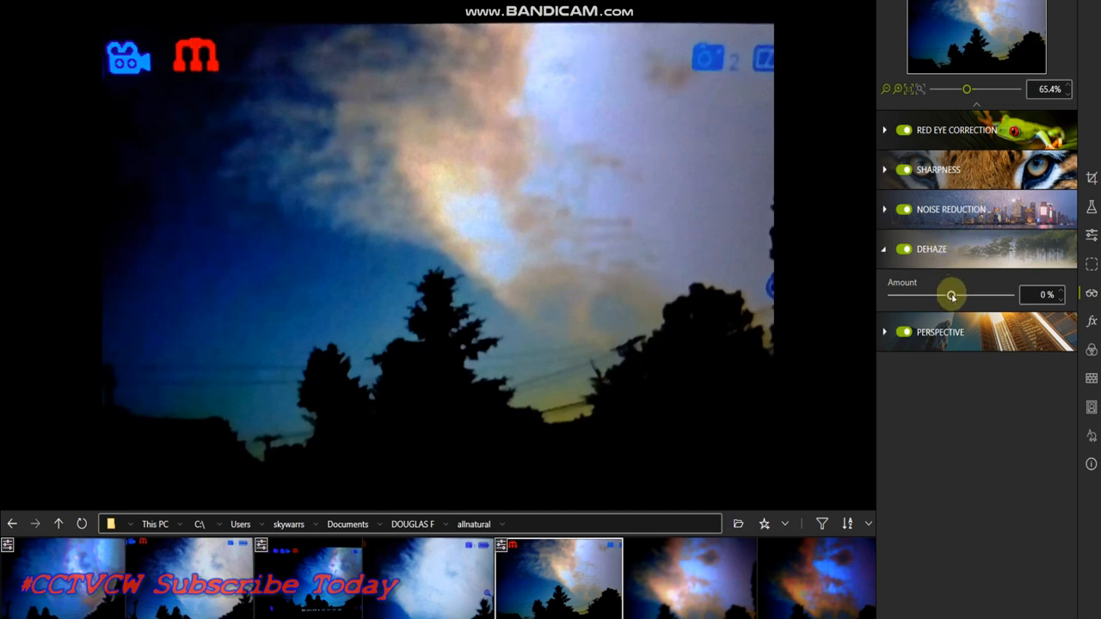
pyautogui.moveTo(951, 296); pyautogui.dragTo(963, 296)
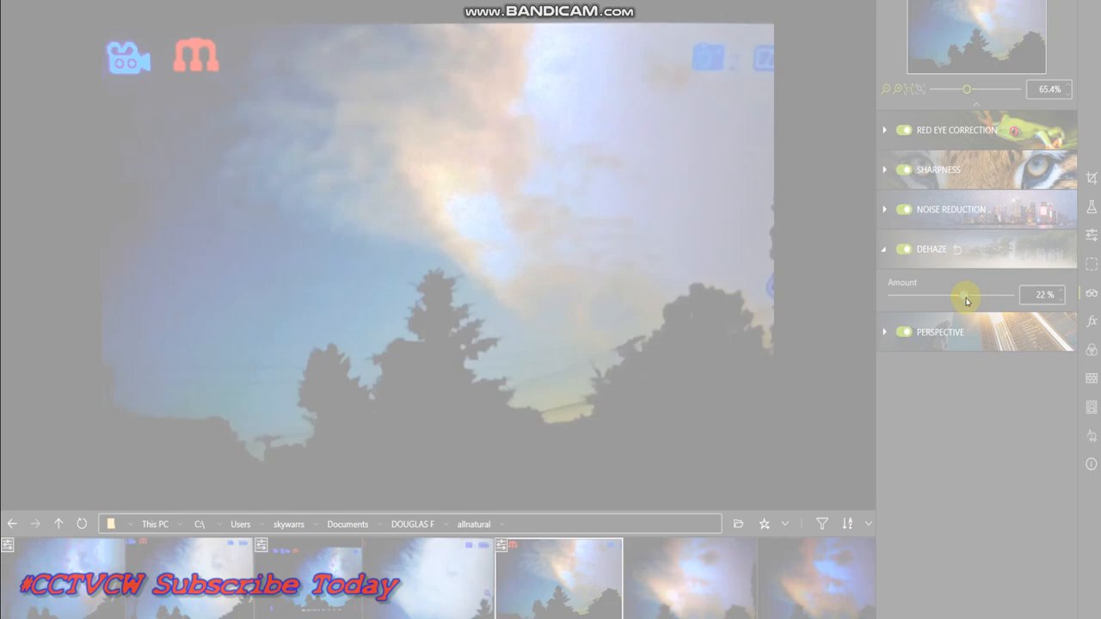
pyautogui.moveTo(966, 294); pyautogui.dragTo(971, 294)
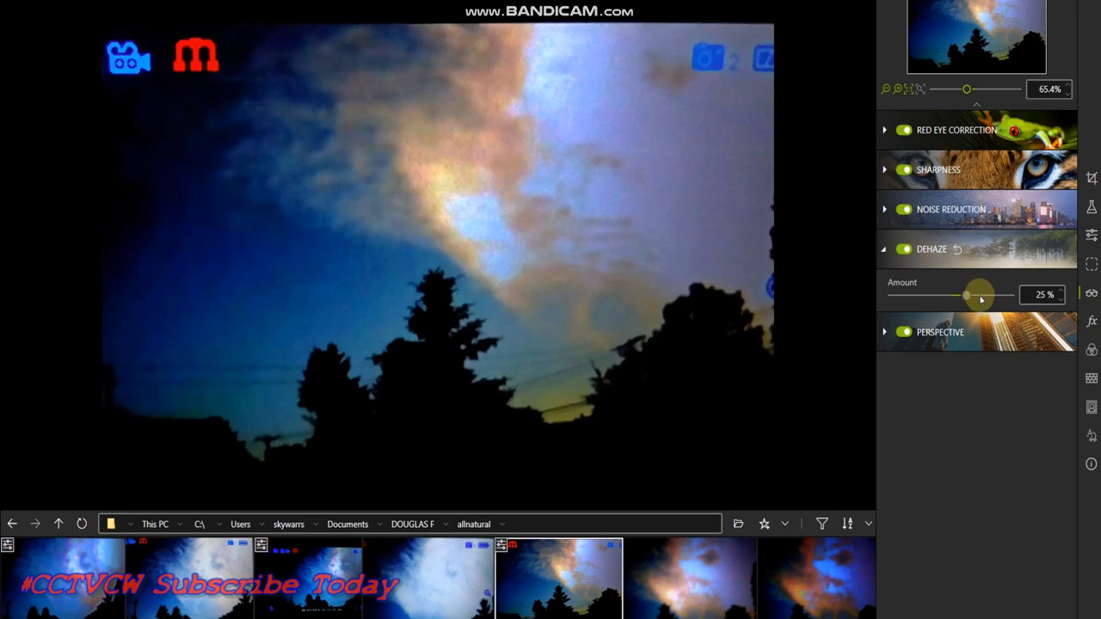
pyautogui.moveTo(955, 372)
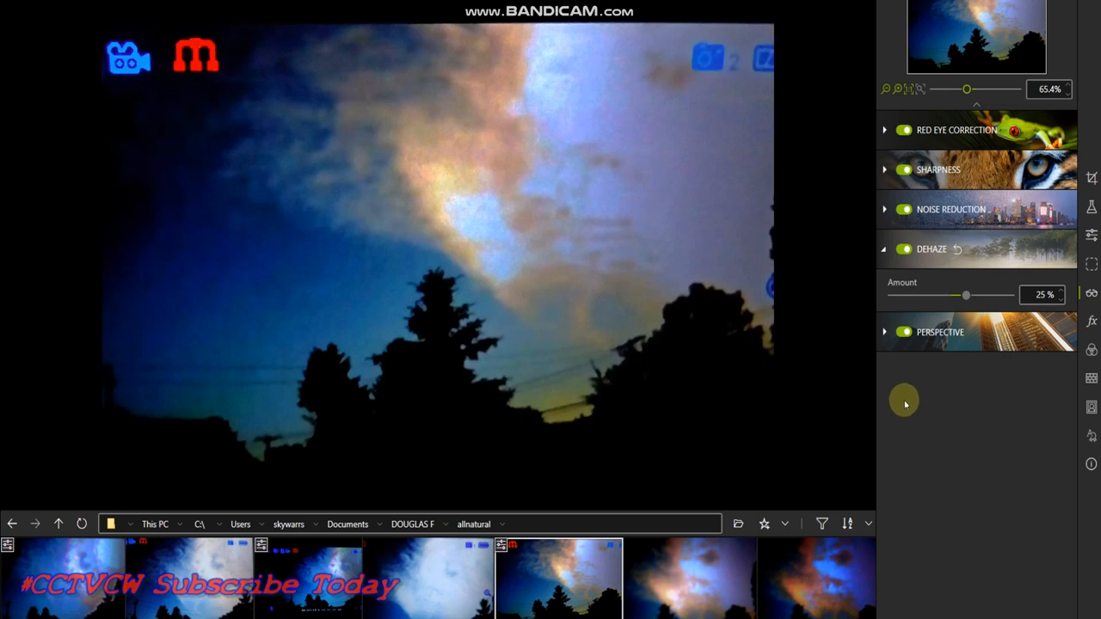
pyautogui.moveTo(692, 577)
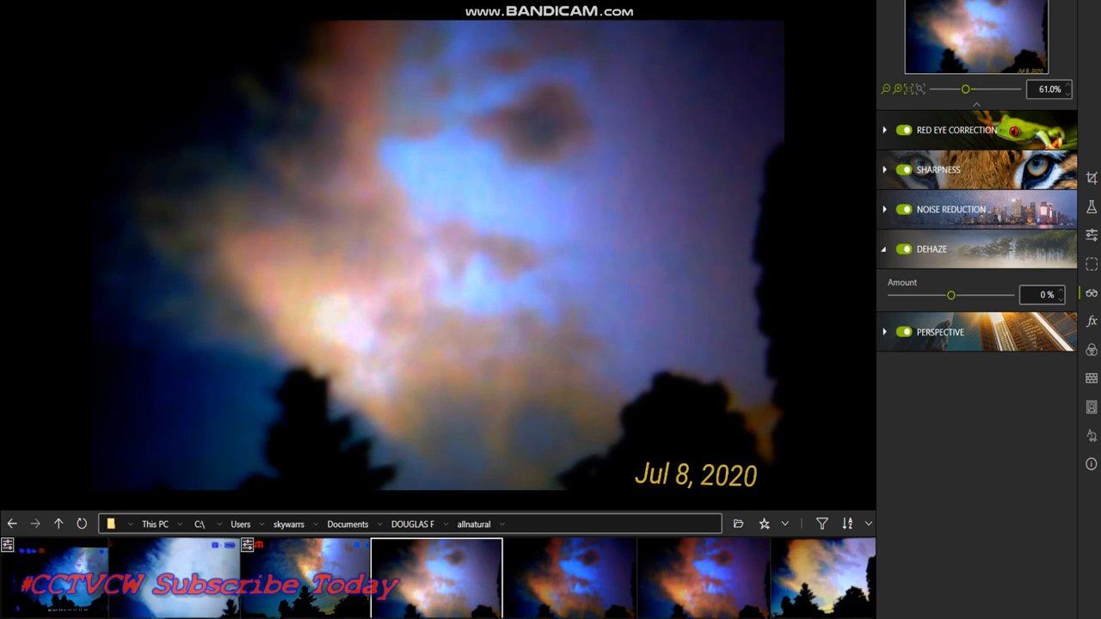
# Step: Browse the filmstrip to the streaky blue cloud photo above dark trees
pyautogui.click(704, 578)
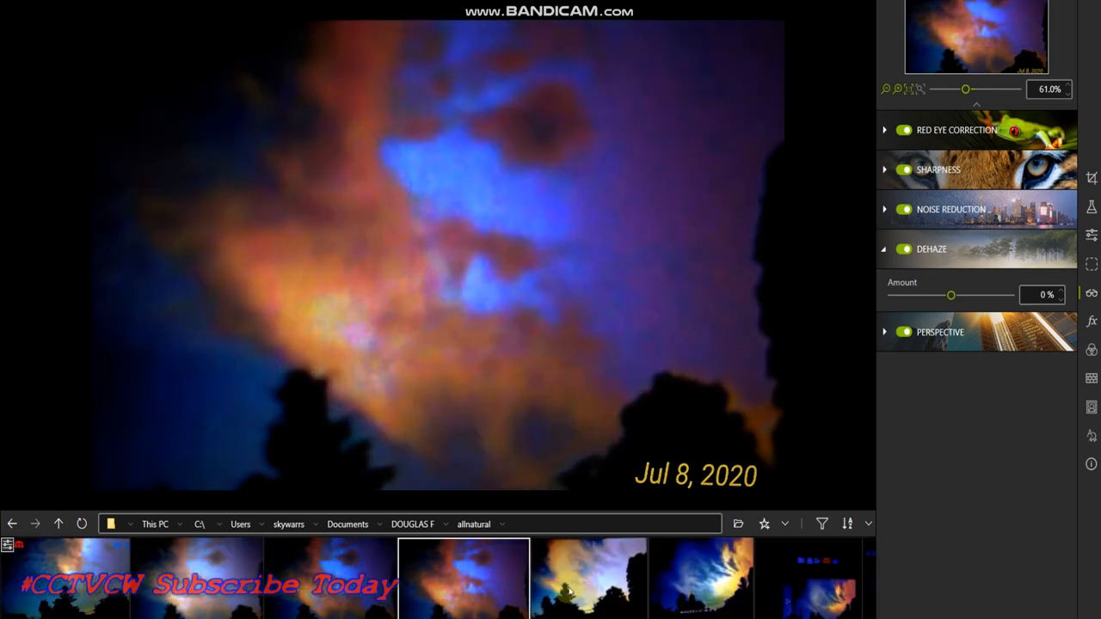
pyautogui.moveTo(583, 592)
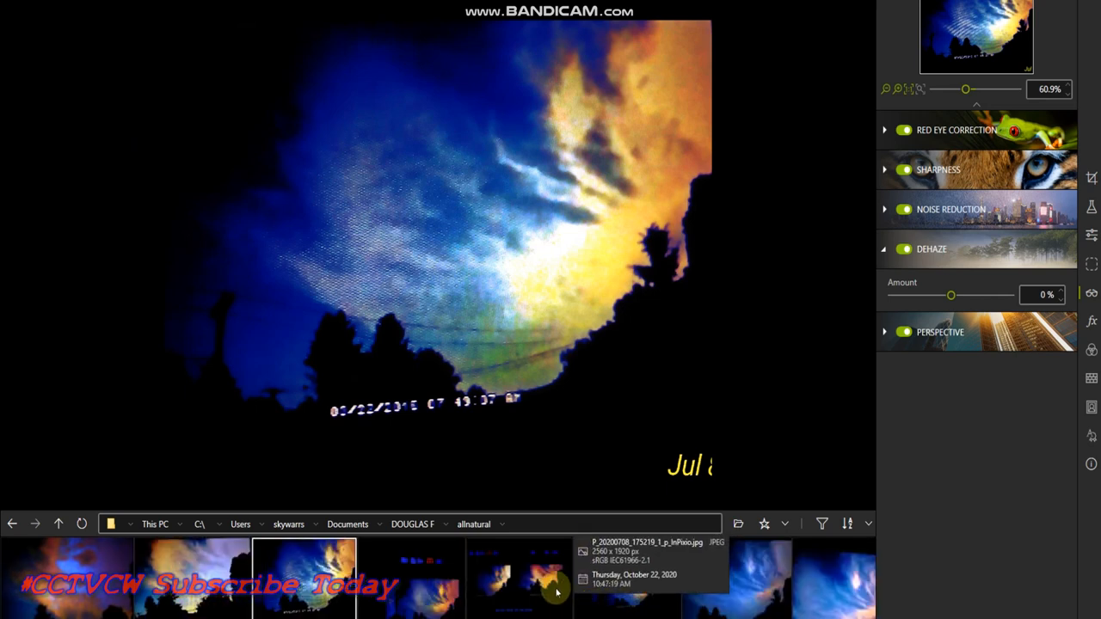
pyautogui.click(519, 578)
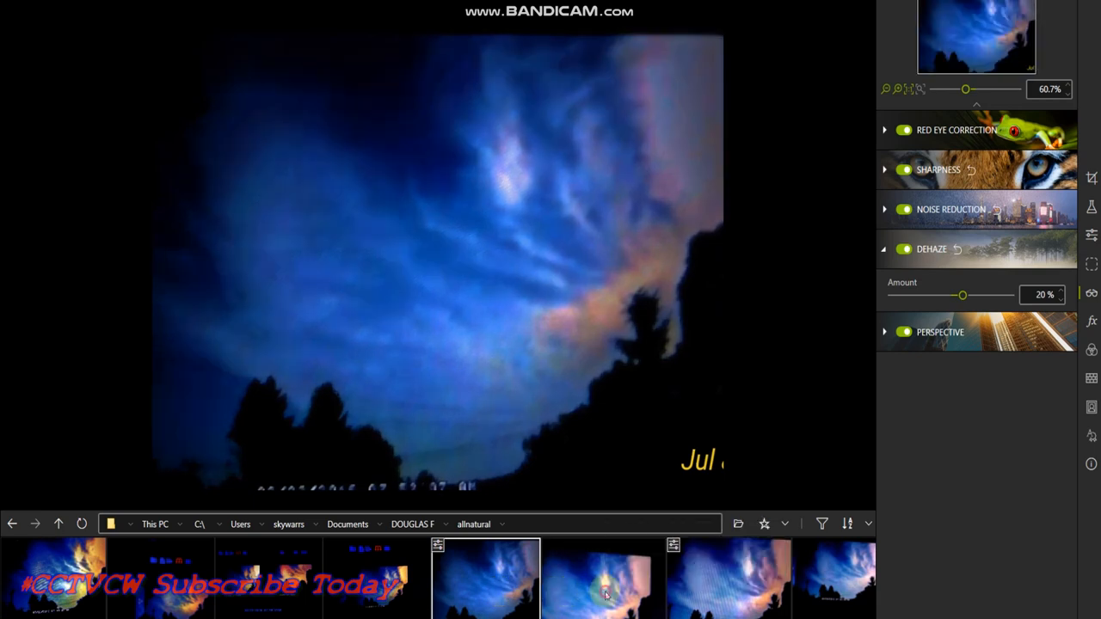
pyautogui.moveTo(634, 592)
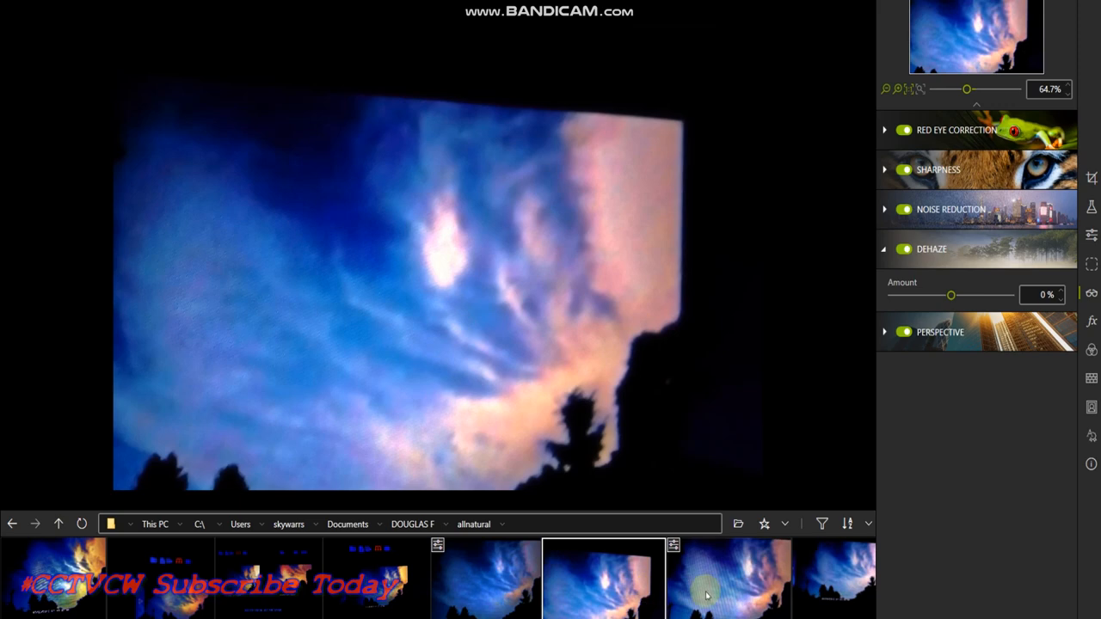
pyautogui.moveTo(707, 595)
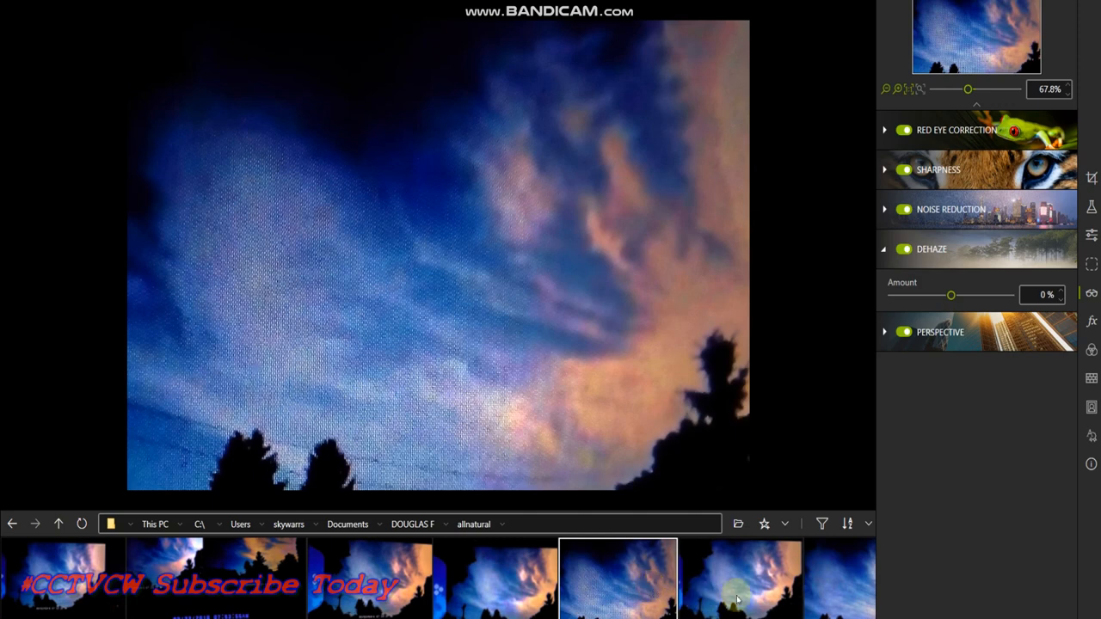
pyautogui.moveTo(649, 76)
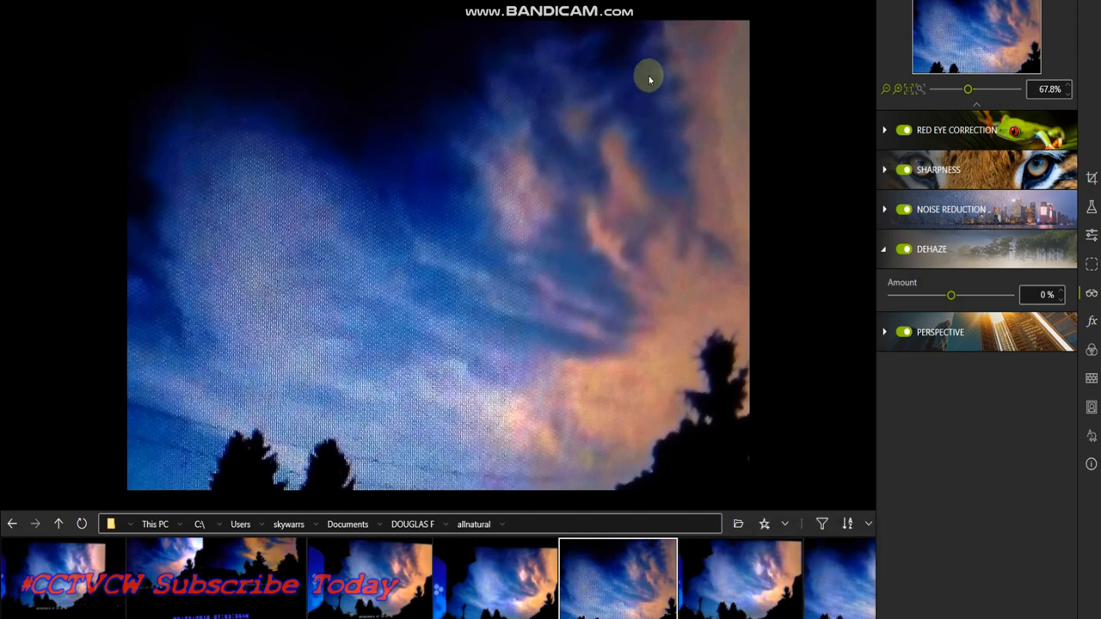
# Step: Step through the 07:55:24 AM wide cloud photo to the square blue-sky cloud shot
pyautogui.click(740, 578)
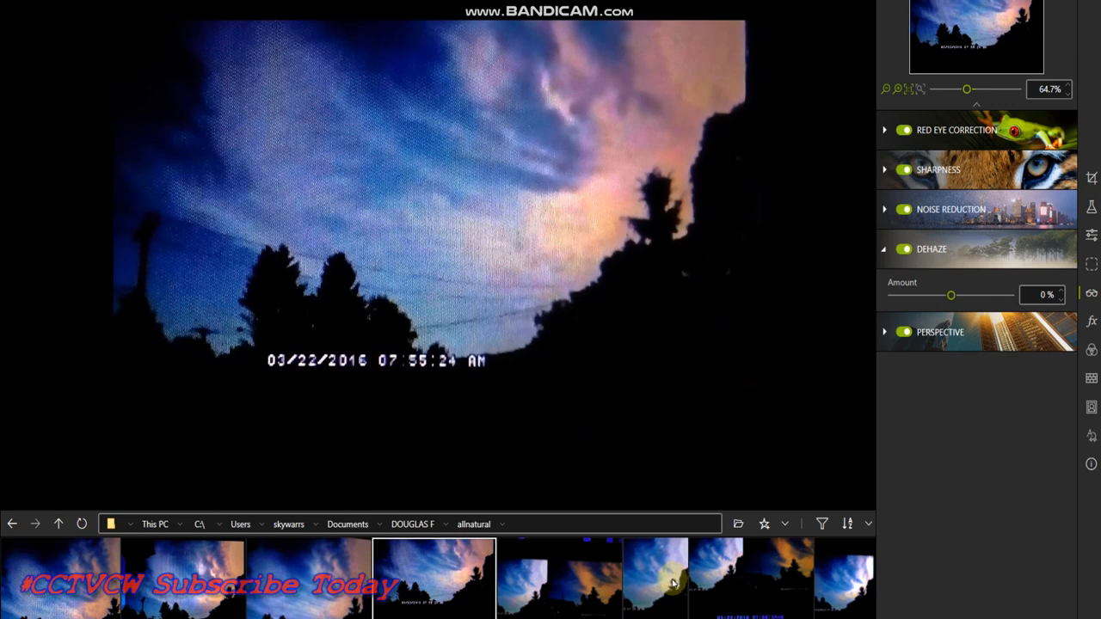
pyautogui.click(655, 578)
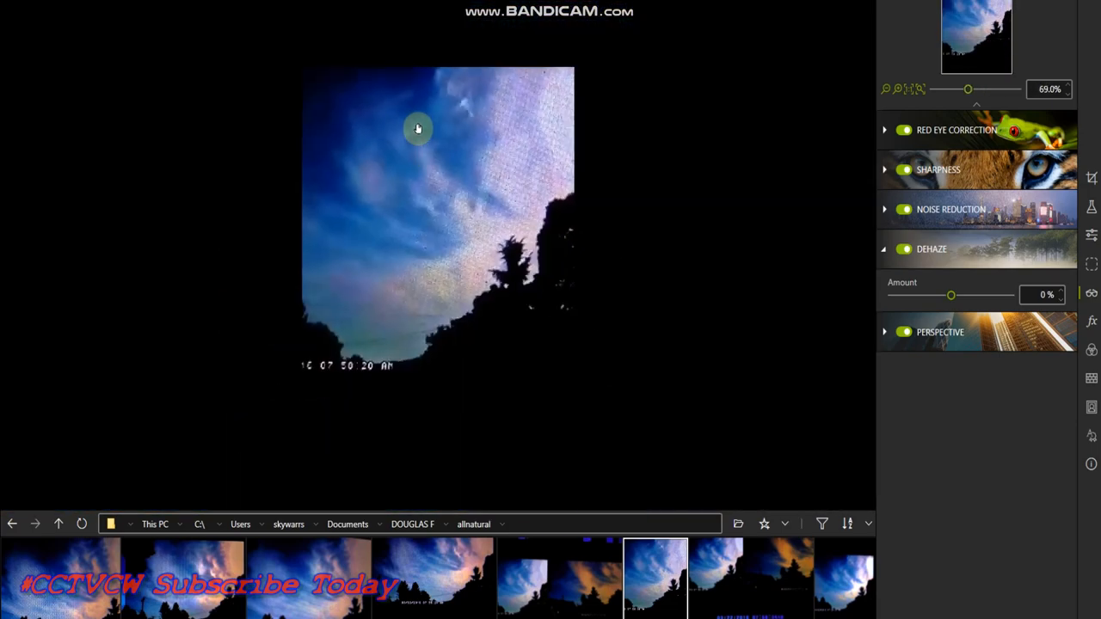